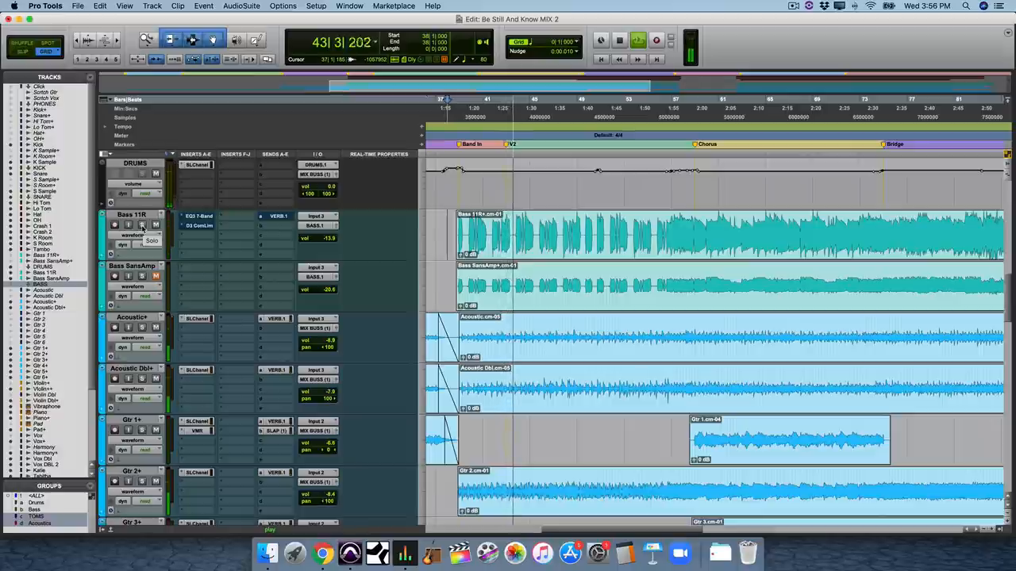
- Solo Bass 11R and open its EQ3 7-Band plug-in window
click(143, 224)
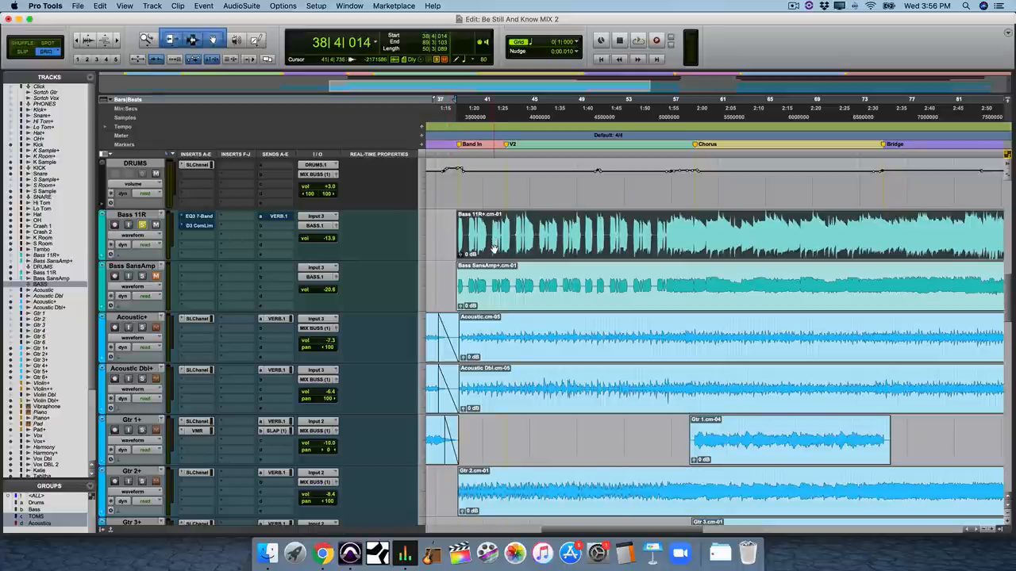
click(619, 40)
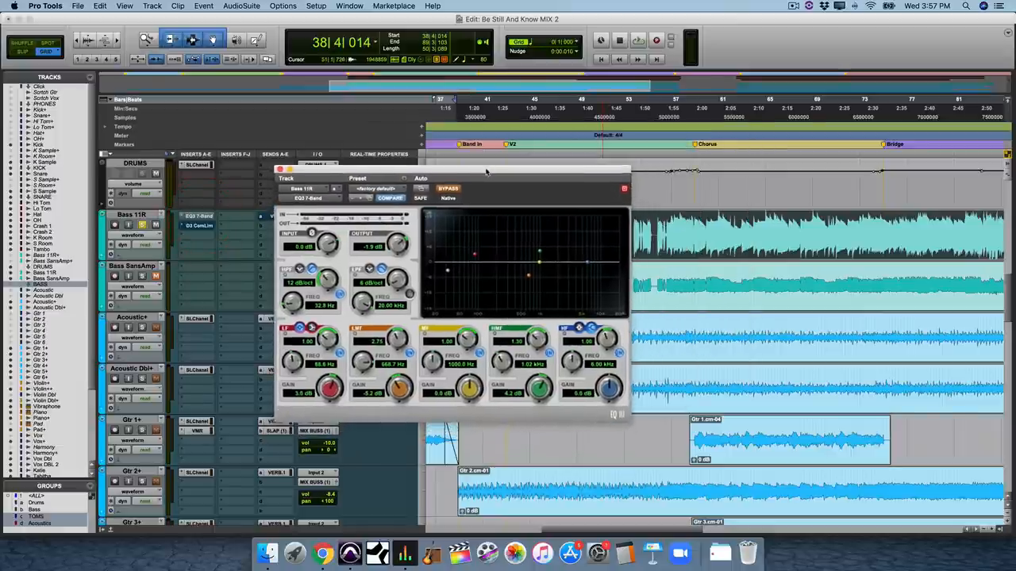
- Bypass the HMF band in the Bass 11R EQ3 7-Band
click(448, 189)
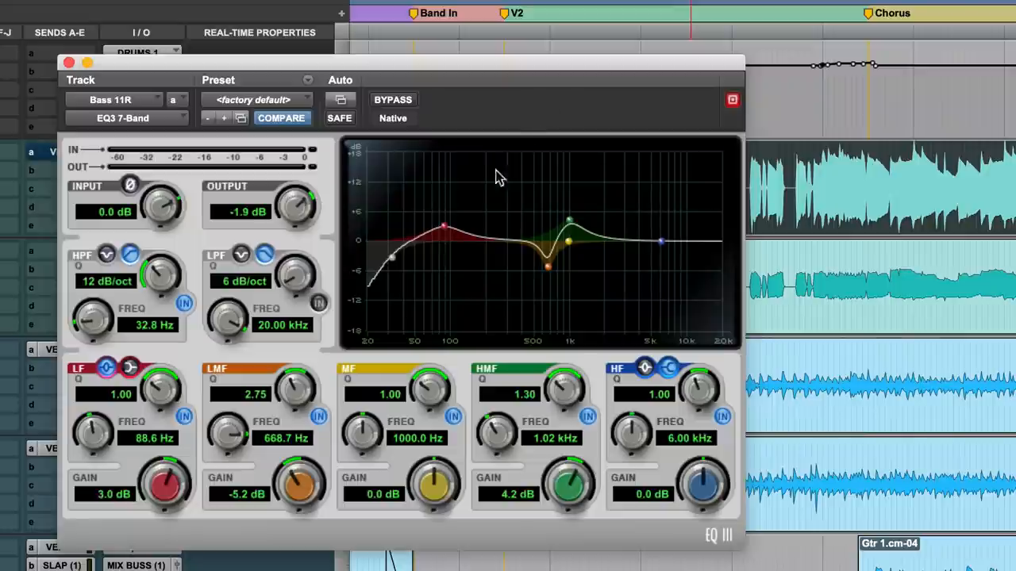
mouse_move(512, 233)
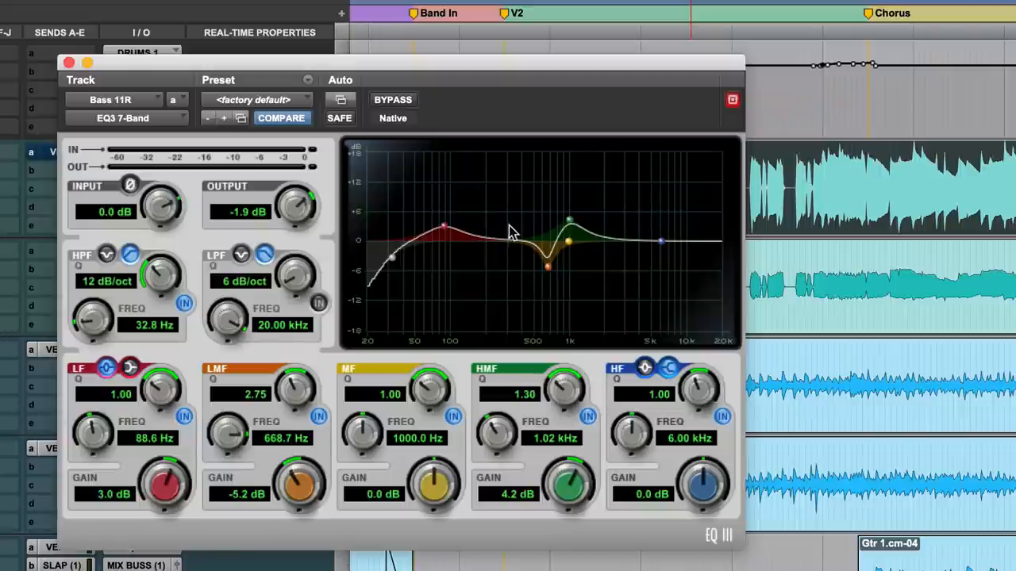
mouse_move(436, 243)
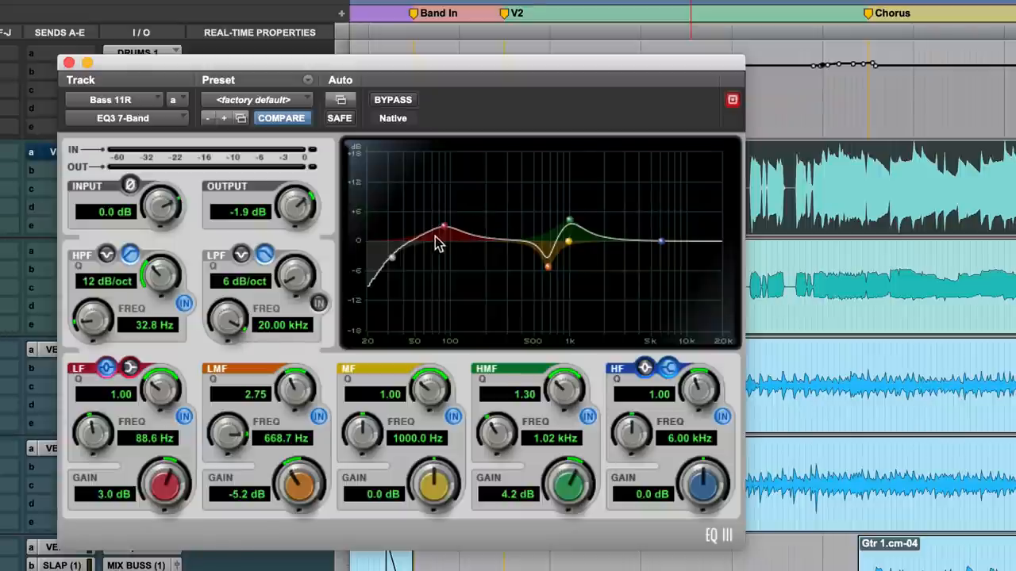
mouse_move(445, 238)
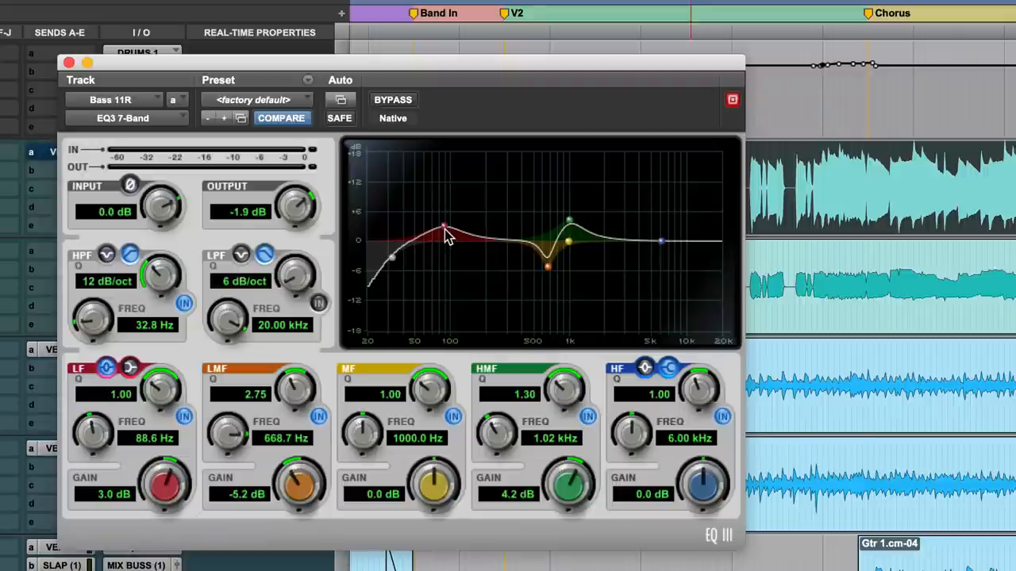
mouse_move(431, 244)
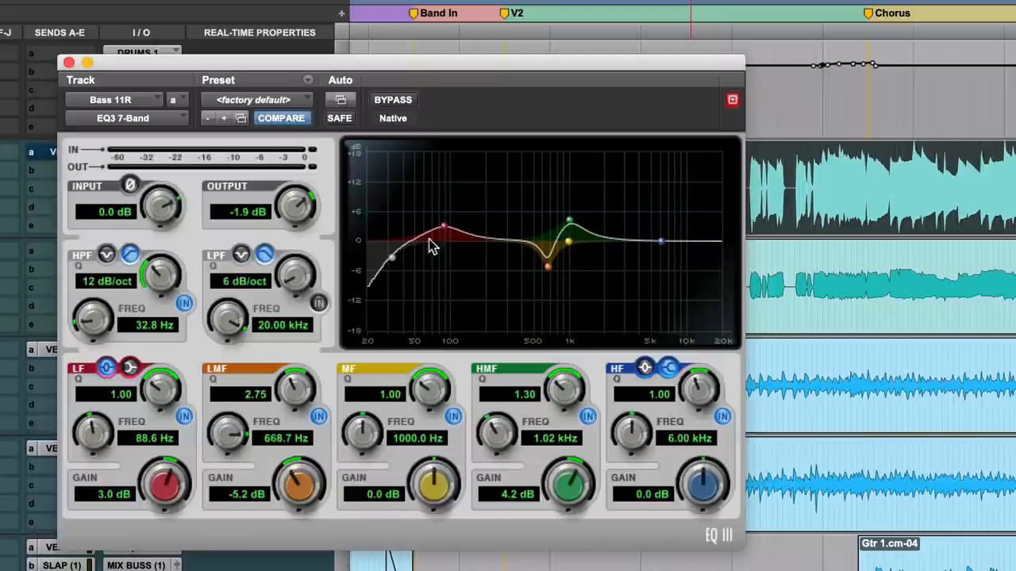
mouse_move(395, 268)
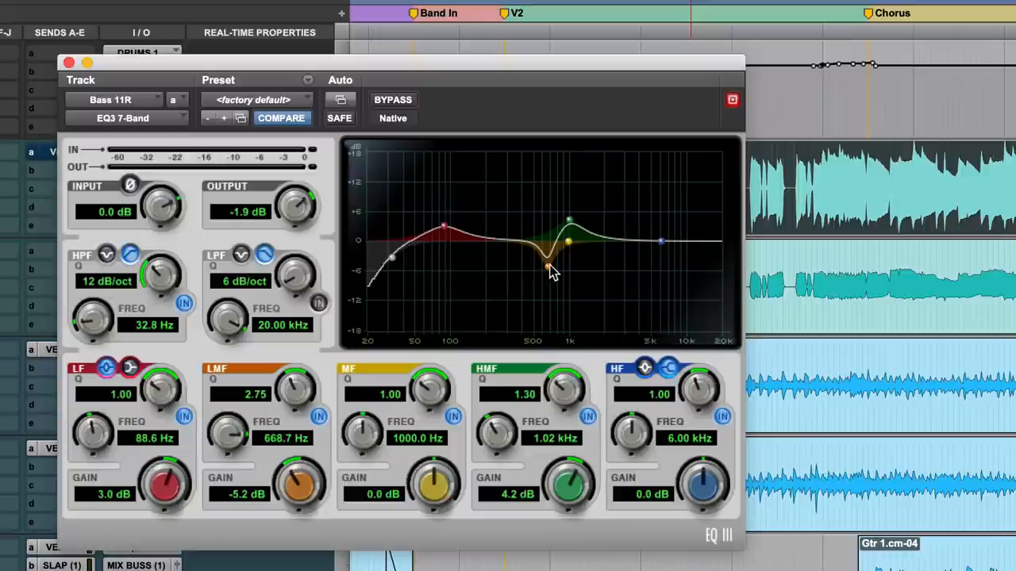
mouse_move(591, 431)
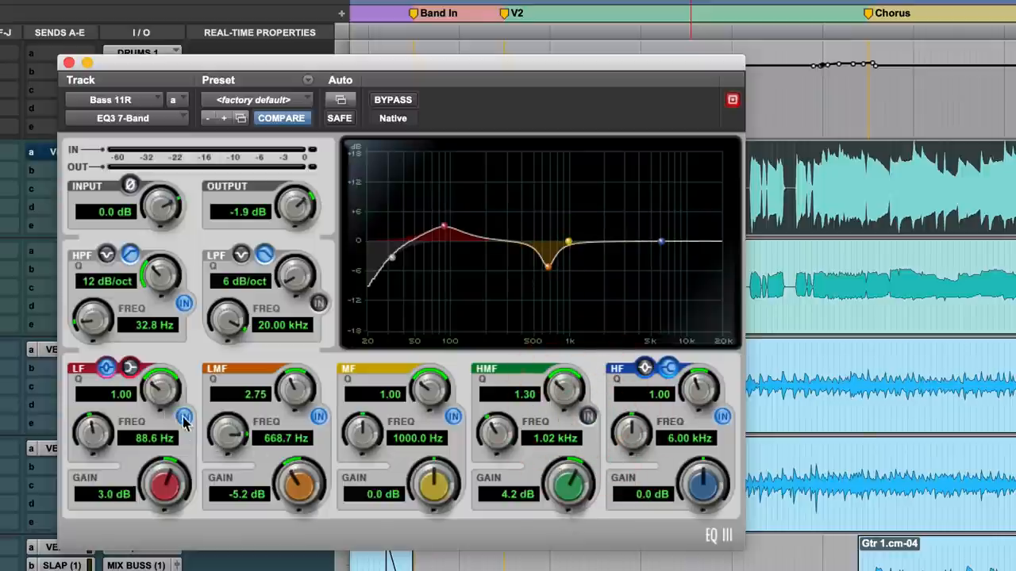
- Turn off the low shelf, sweep the low-mid gain, and settle it at −4.8 dB
click(184, 416)
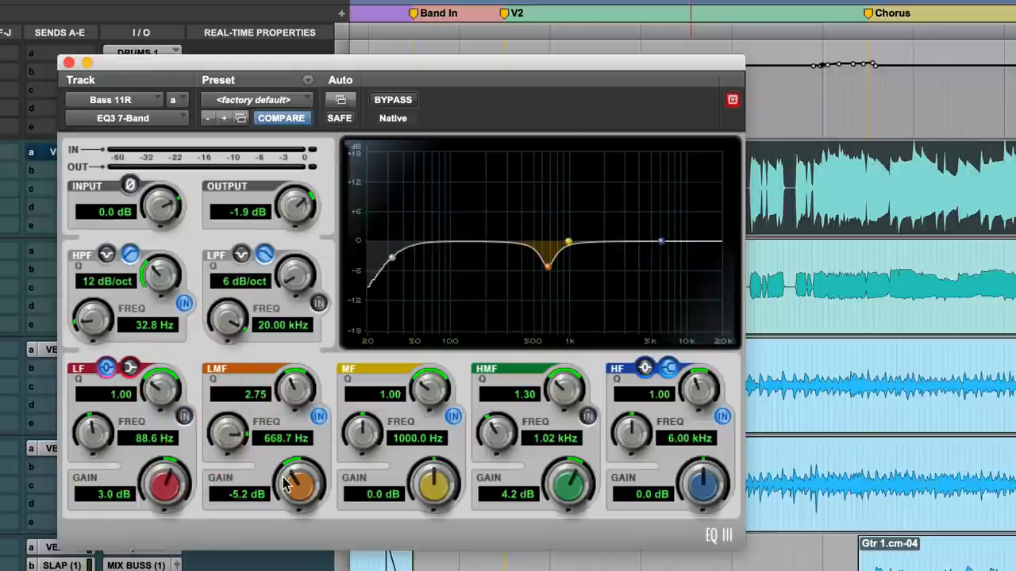
mouse_move(308, 494)
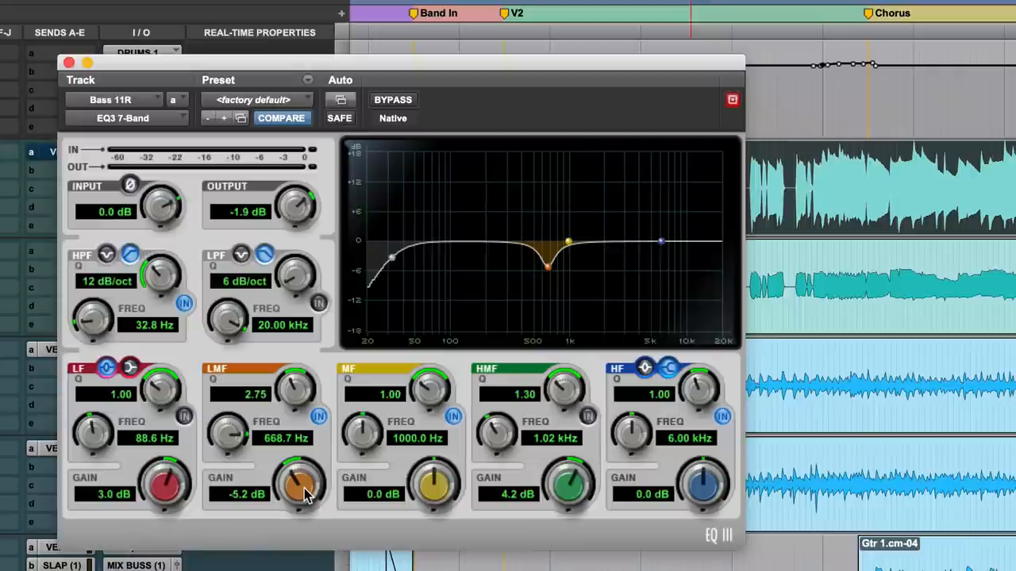
drag(300, 493, 300, 445)
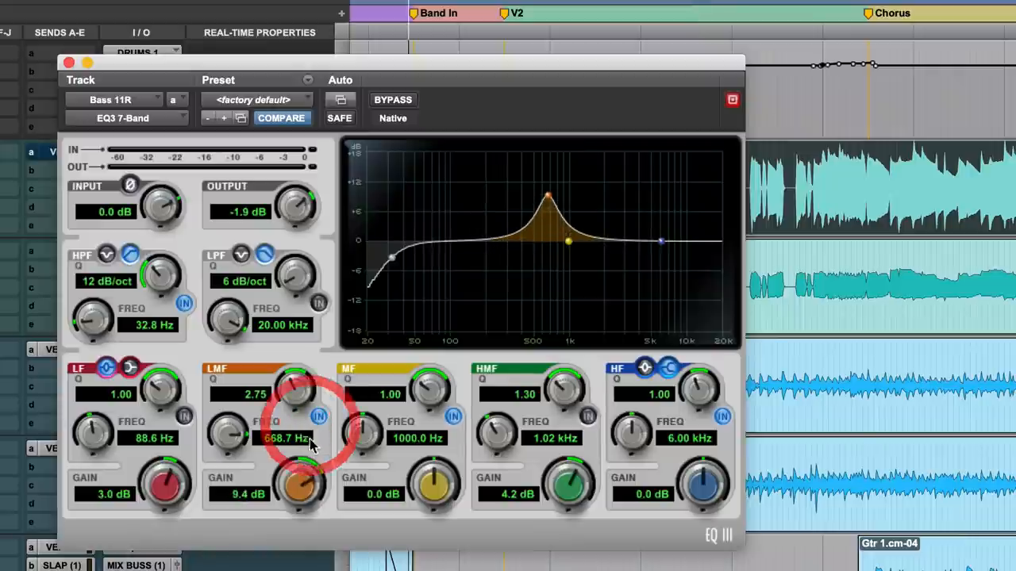
drag(300, 484, 305, 464)
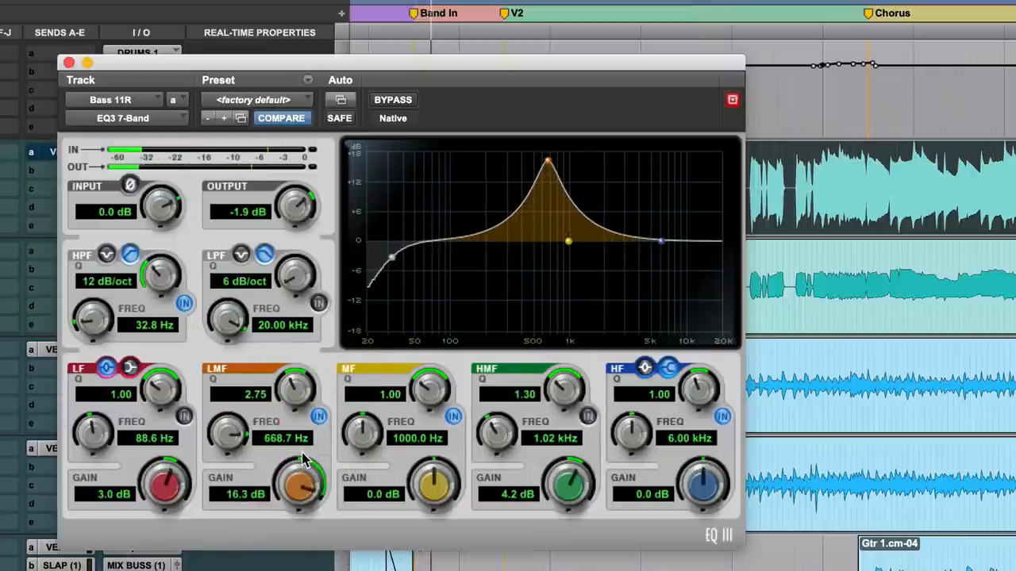
drag(300, 483, 304, 485)
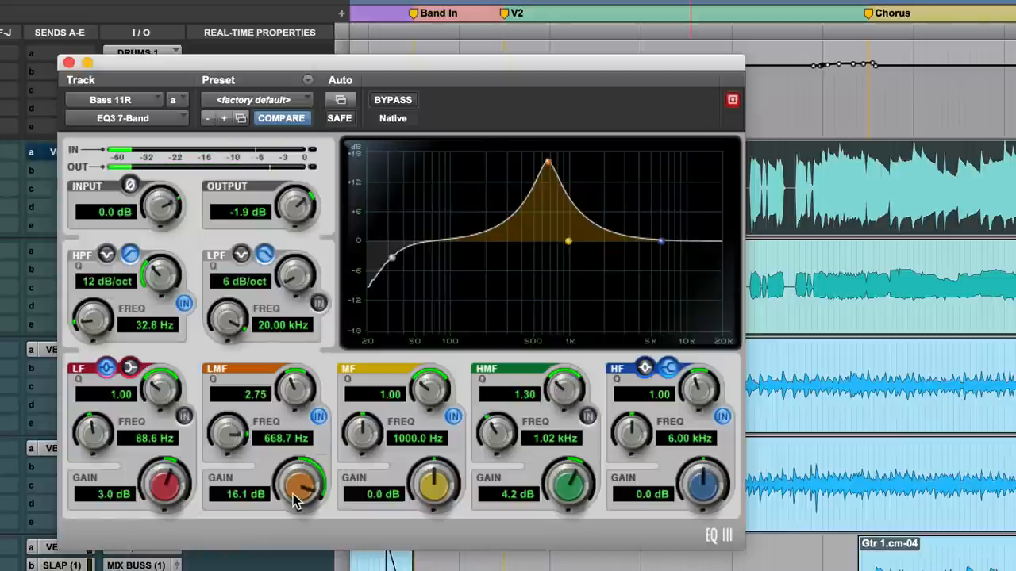
drag(297, 476, 298, 500)
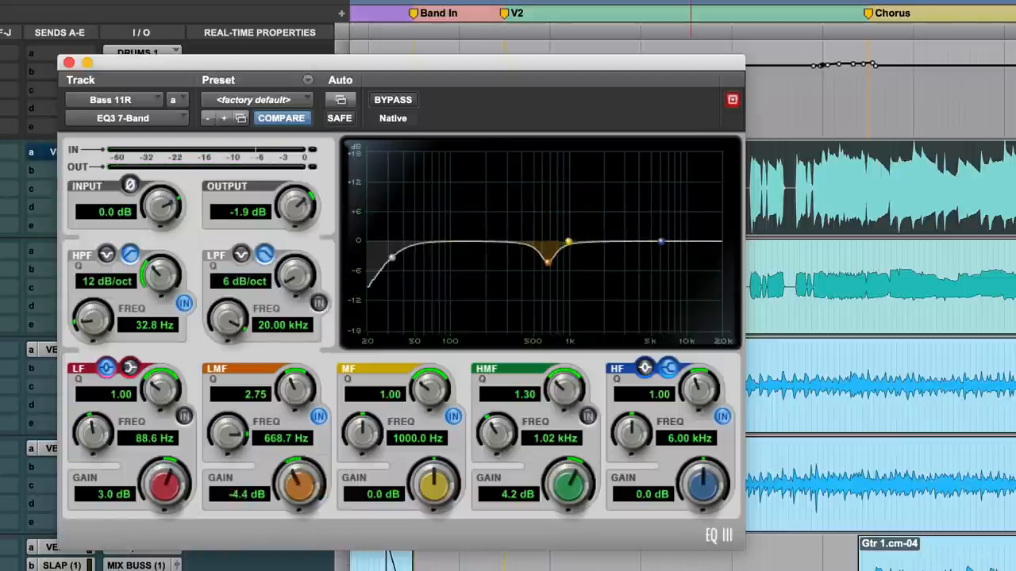
drag(298, 484, 301, 490)
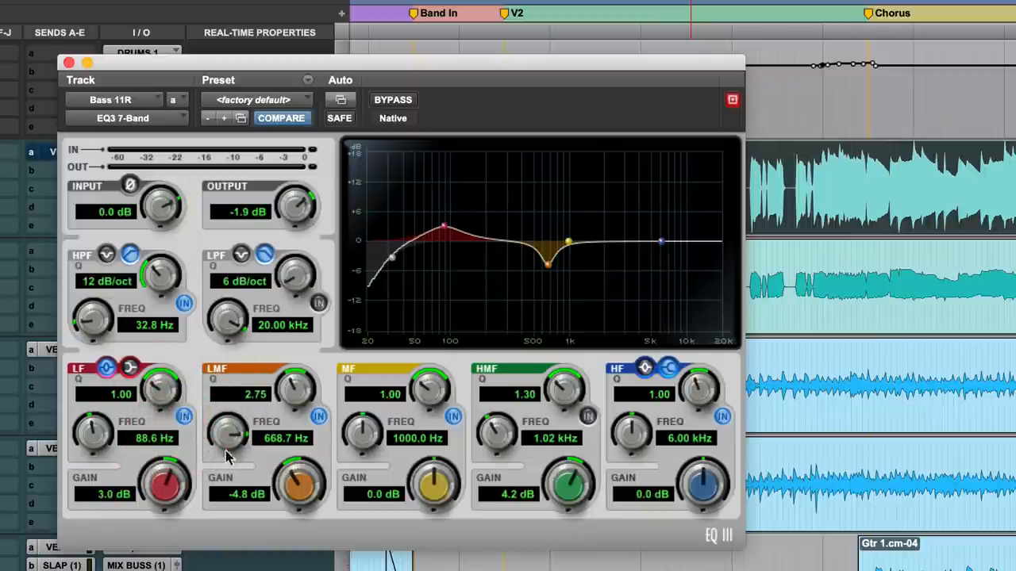
mouse_move(630, 432)
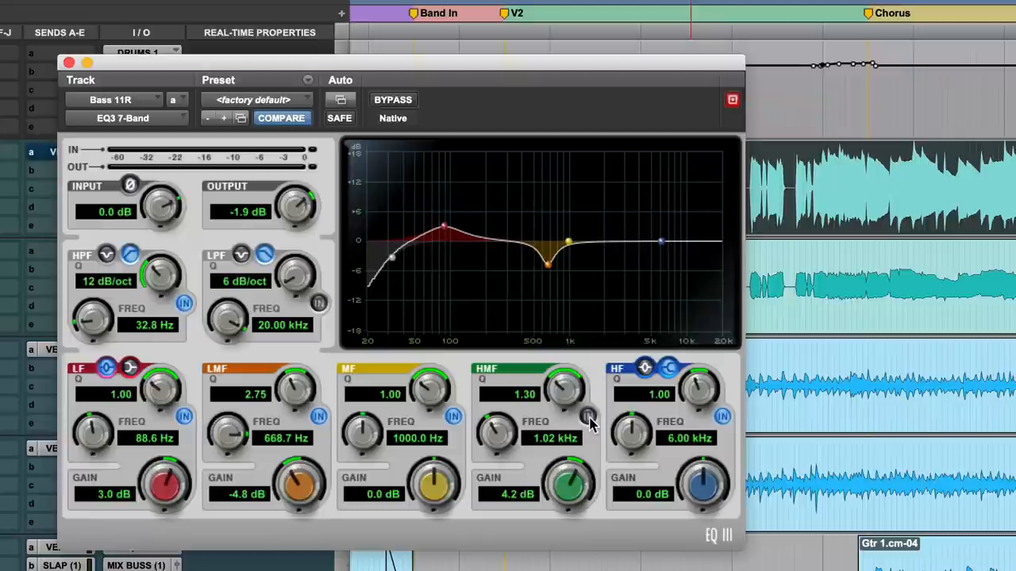
- Re-enable the HMF band, then bypass the entire Bass 11R EQ
click(589, 416)
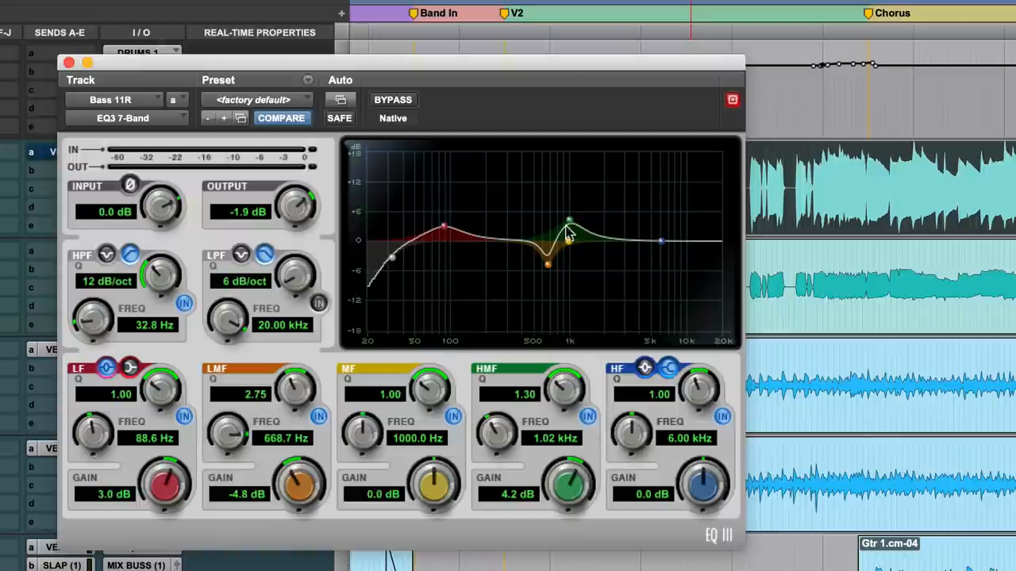
mouse_move(539, 300)
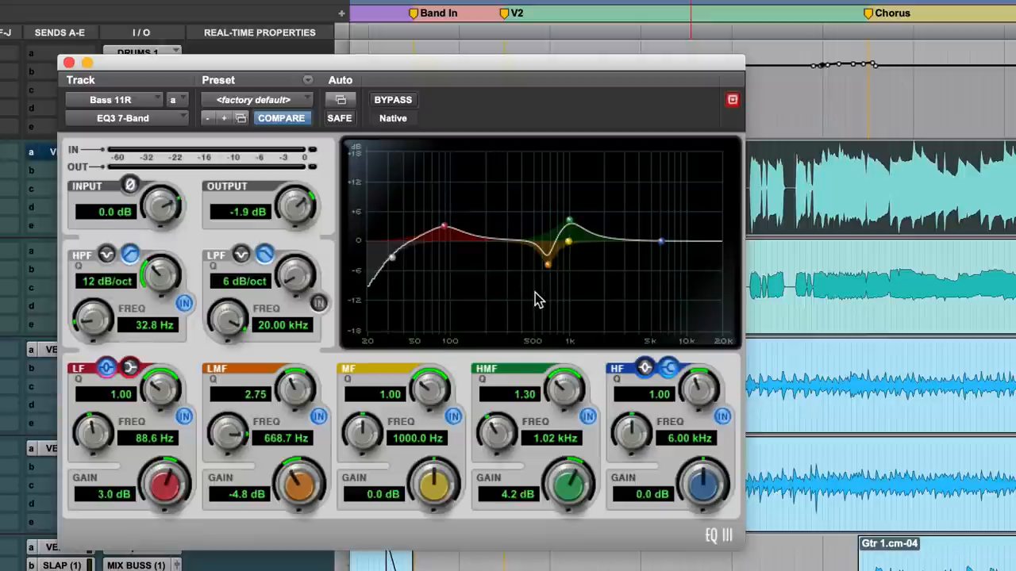
mouse_move(553, 283)
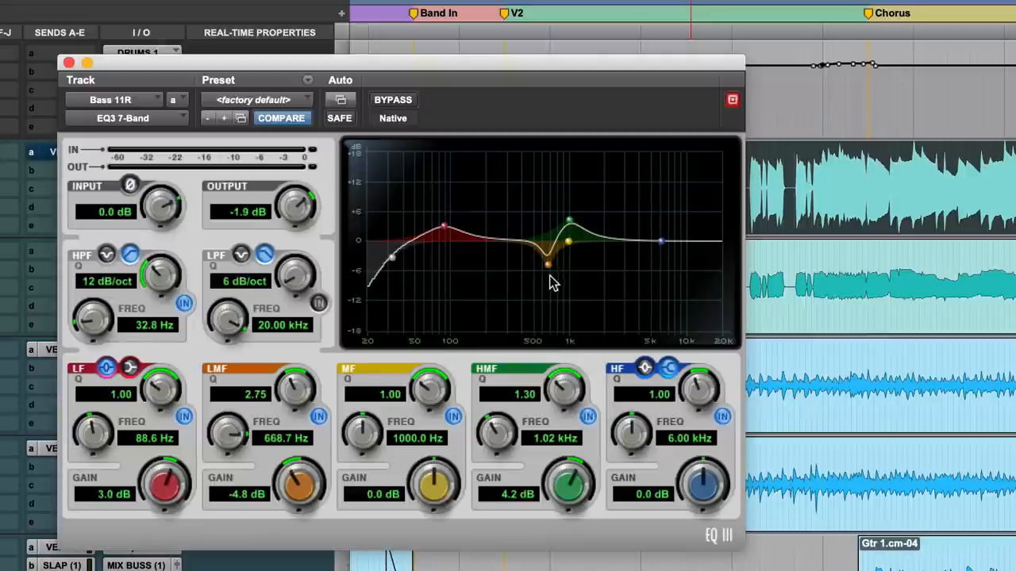
mouse_move(492, 246)
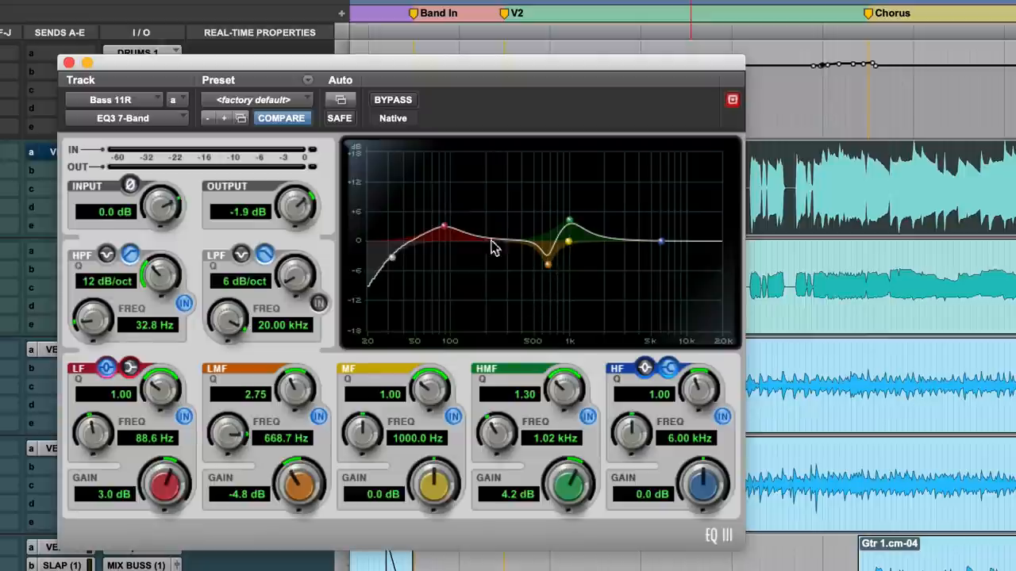
click(393, 99)
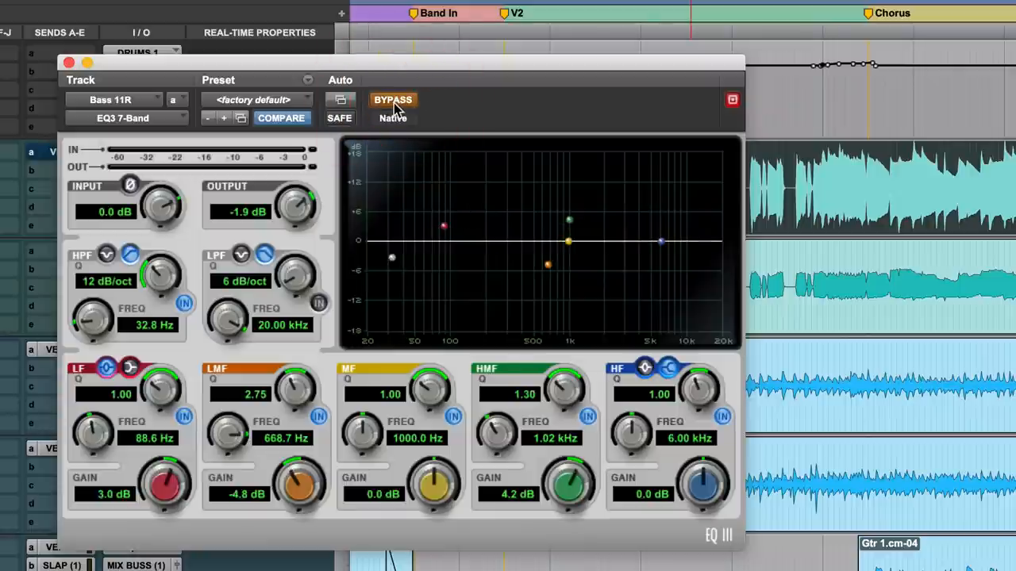
- Toggle the EQ3 7-Band bypass repeatedly against the dry bass, ending with EQ active
click(393, 99)
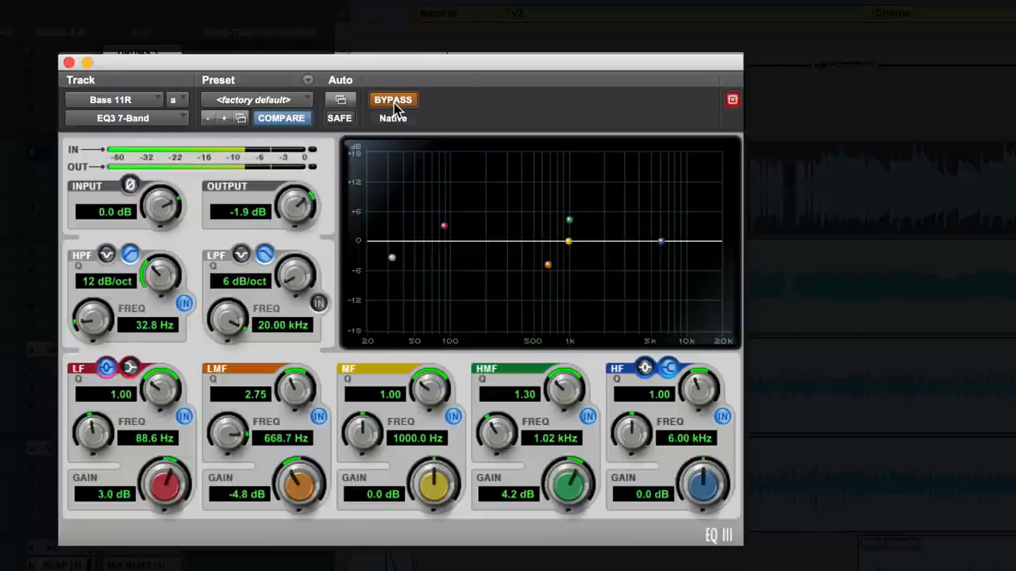
click(393, 99)
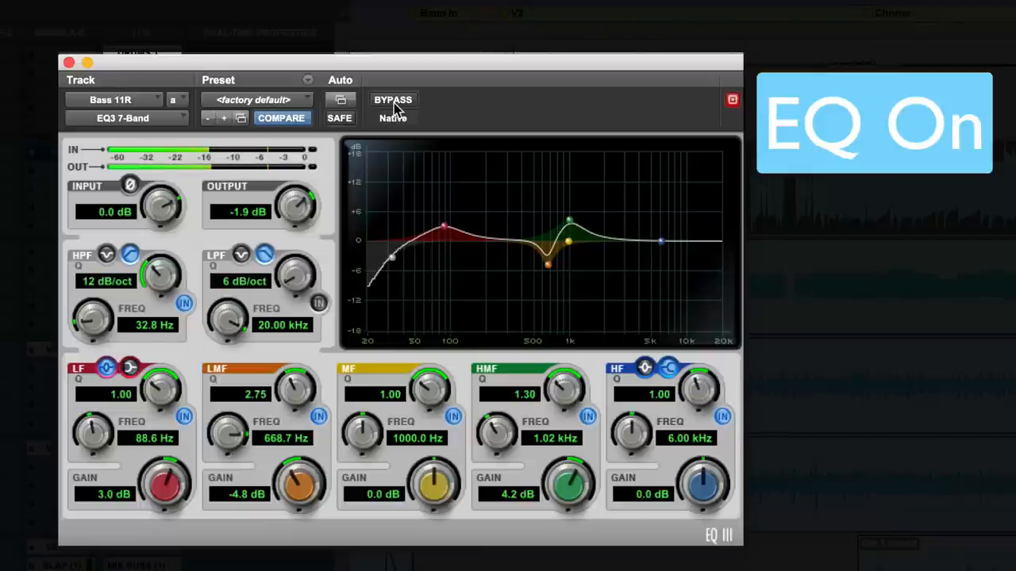
click(393, 100)
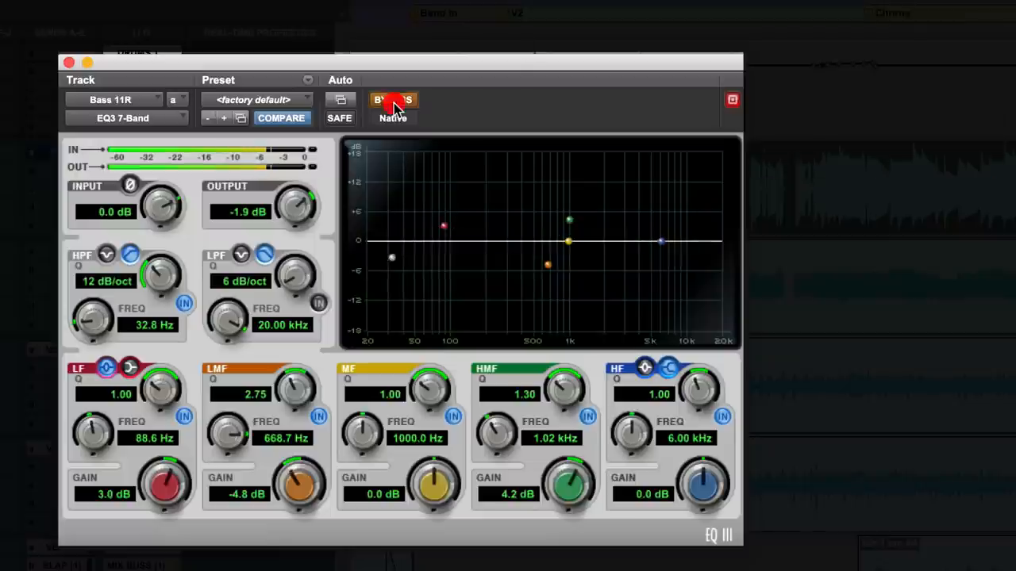
click(393, 100)
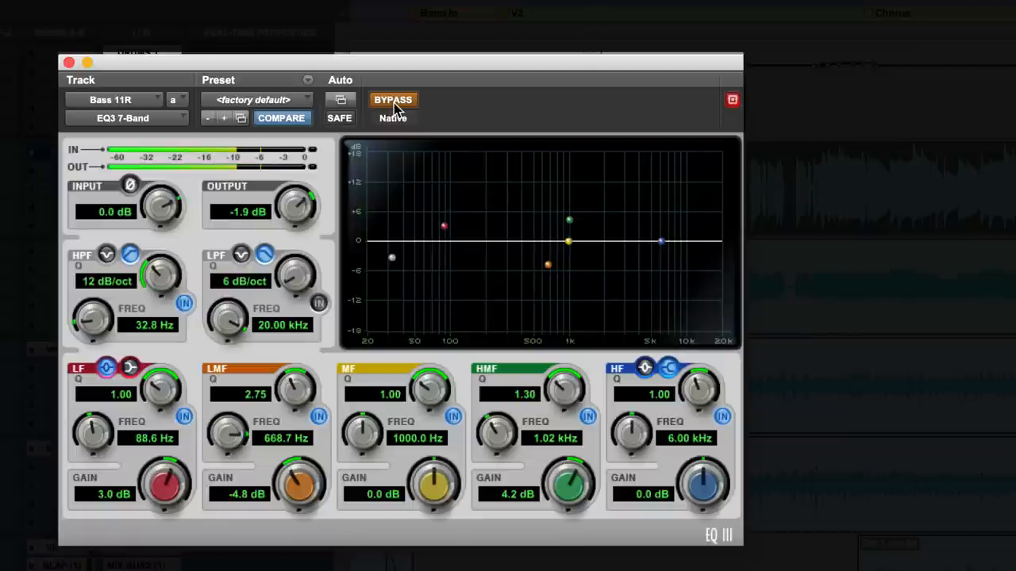
click(393, 100)
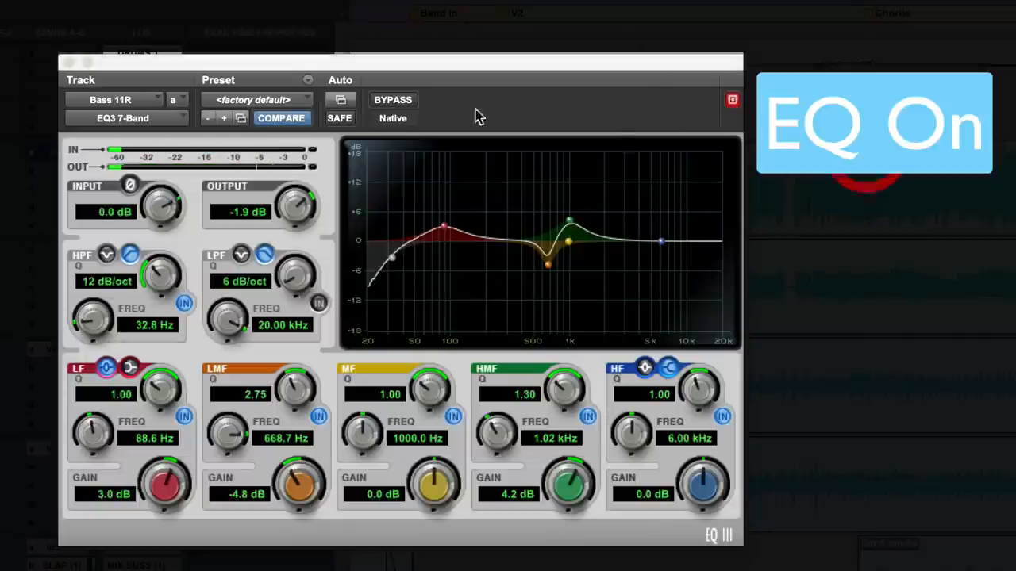
click(393, 100)
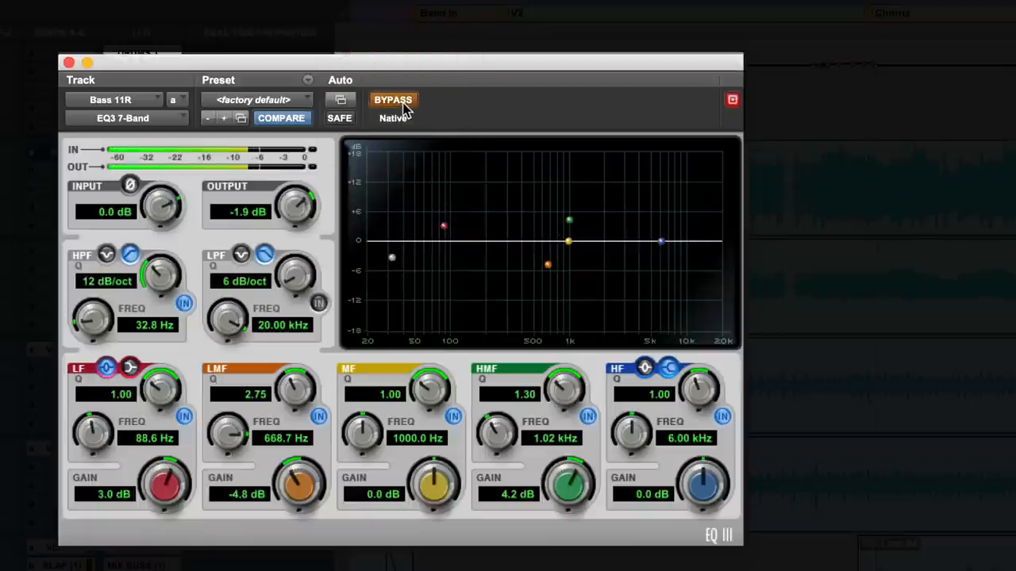
click(392, 100)
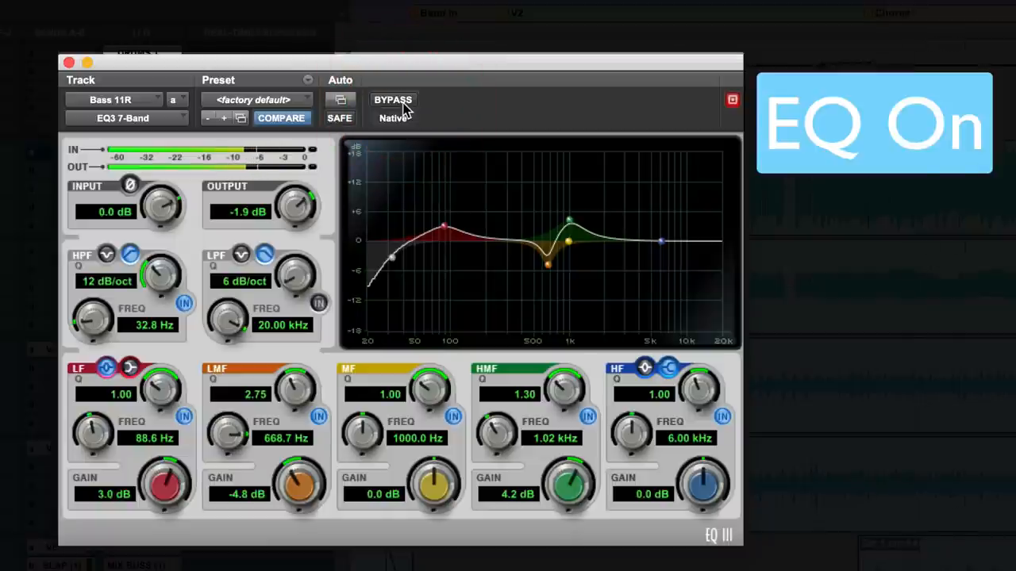
click(393, 100)
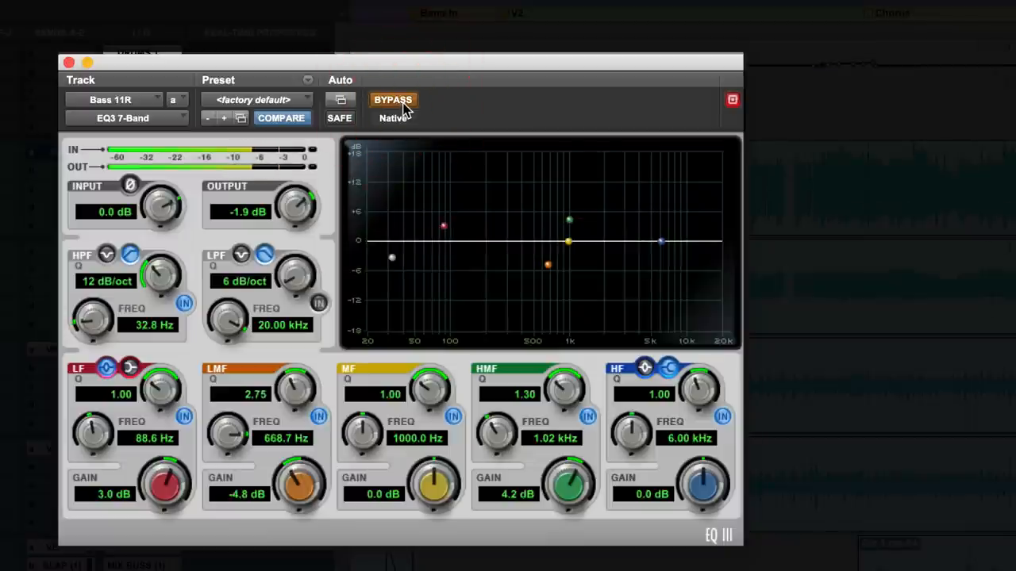
click(393, 100)
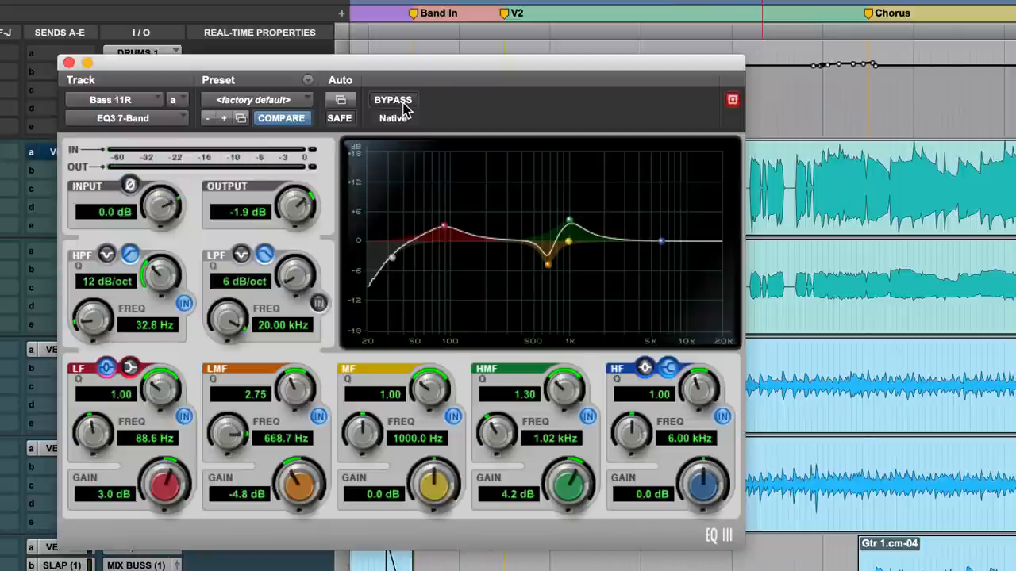
mouse_move(512, 309)
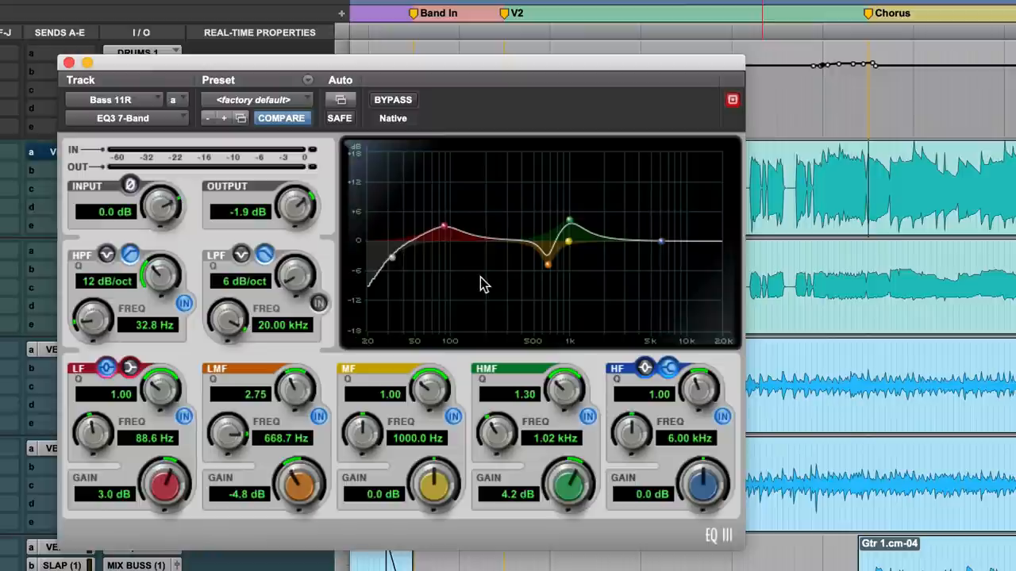
mouse_move(517, 291)
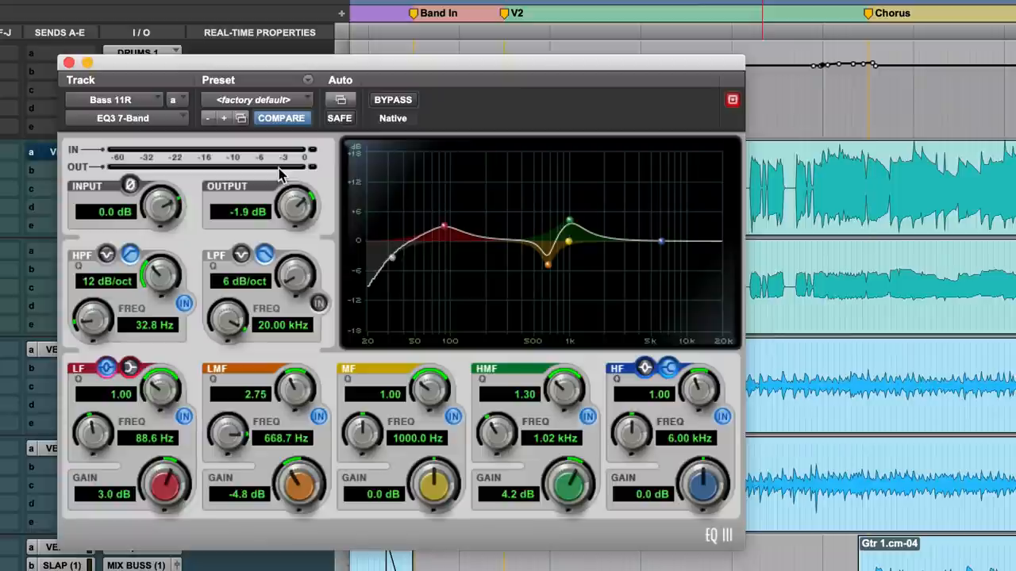
mouse_move(405, 200)
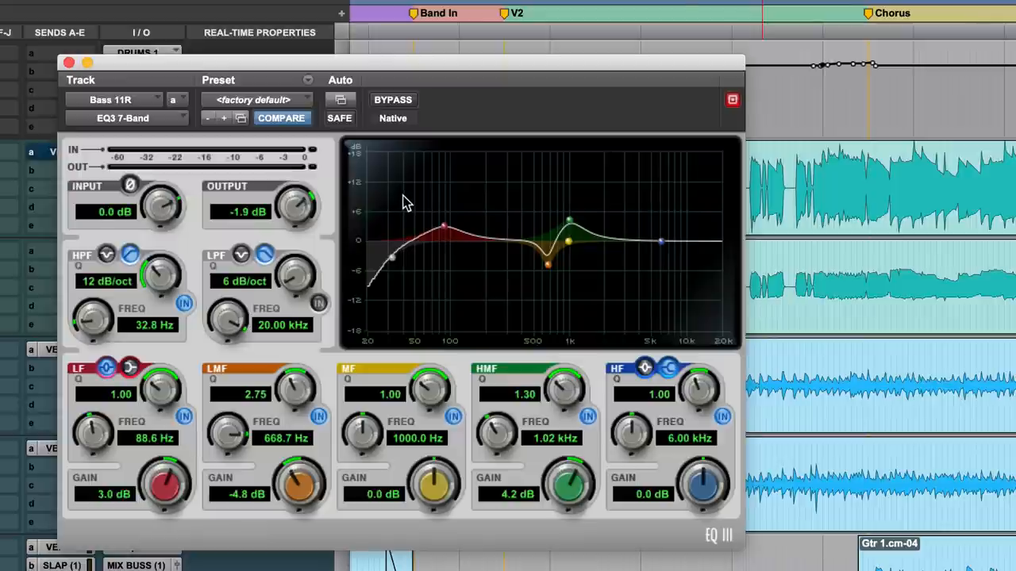
mouse_move(311, 234)
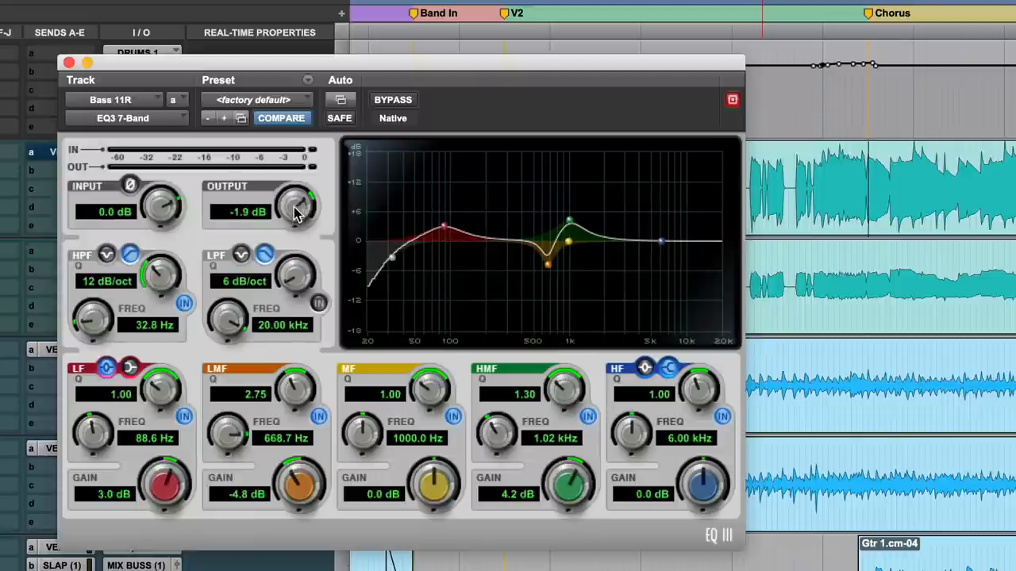
mouse_move(278, 163)
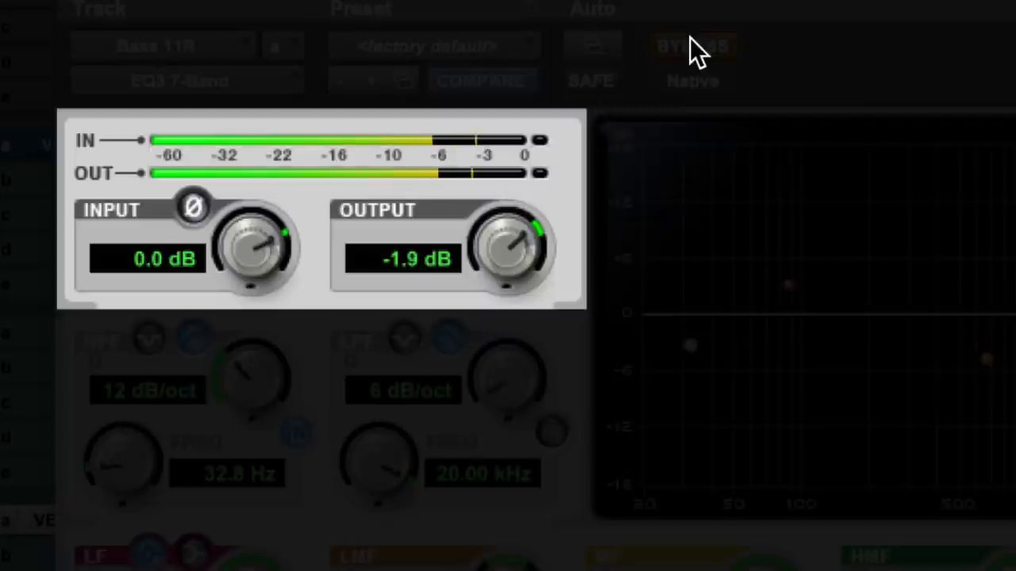
click(691, 45)
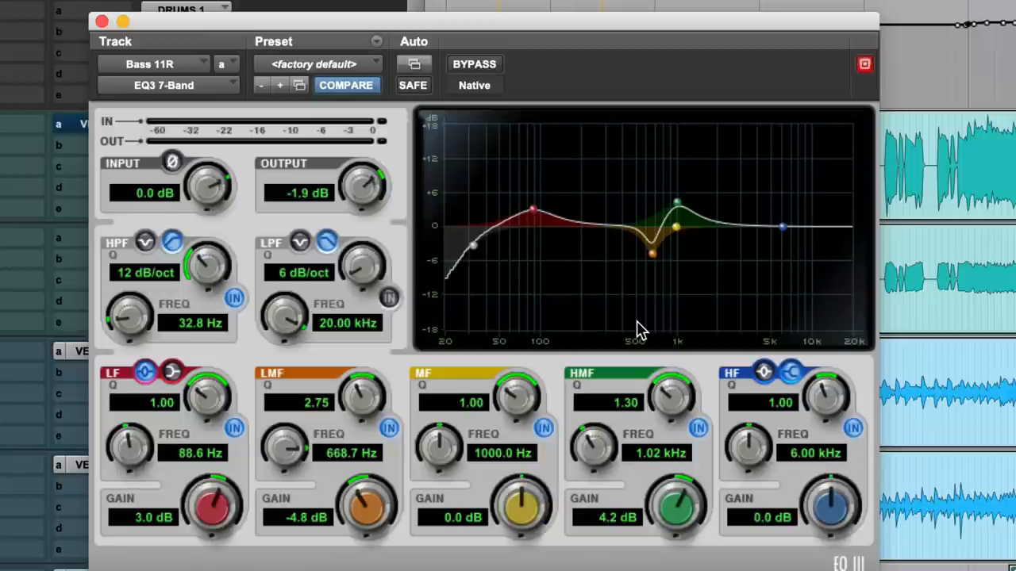
mouse_move(652, 260)
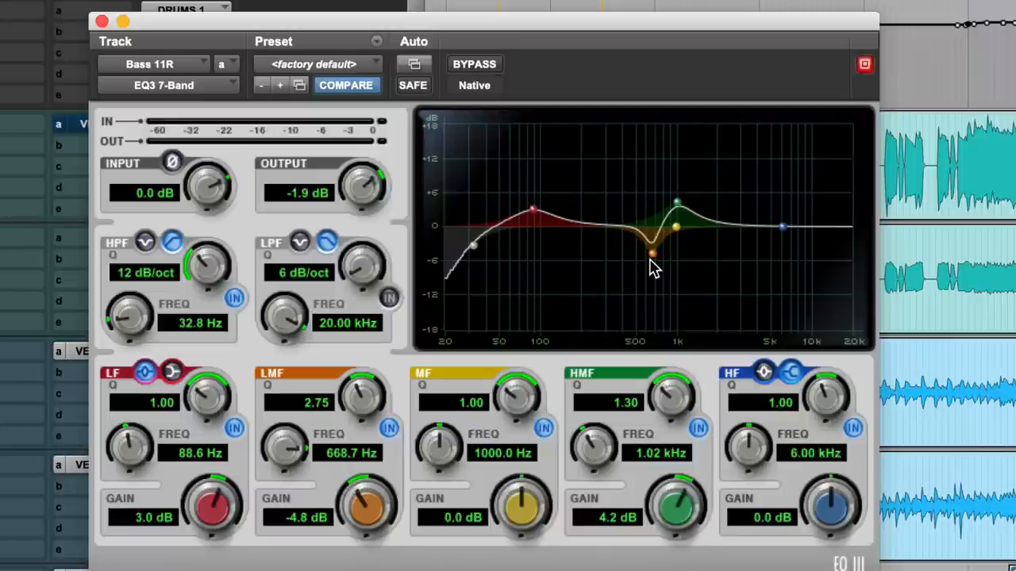
mouse_move(652, 263)
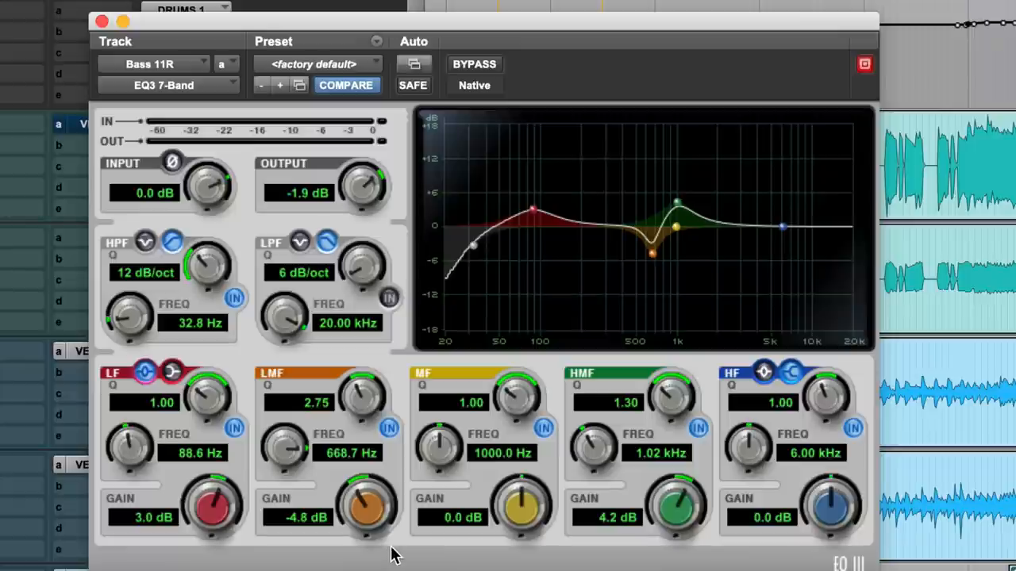
mouse_move(532, 408)
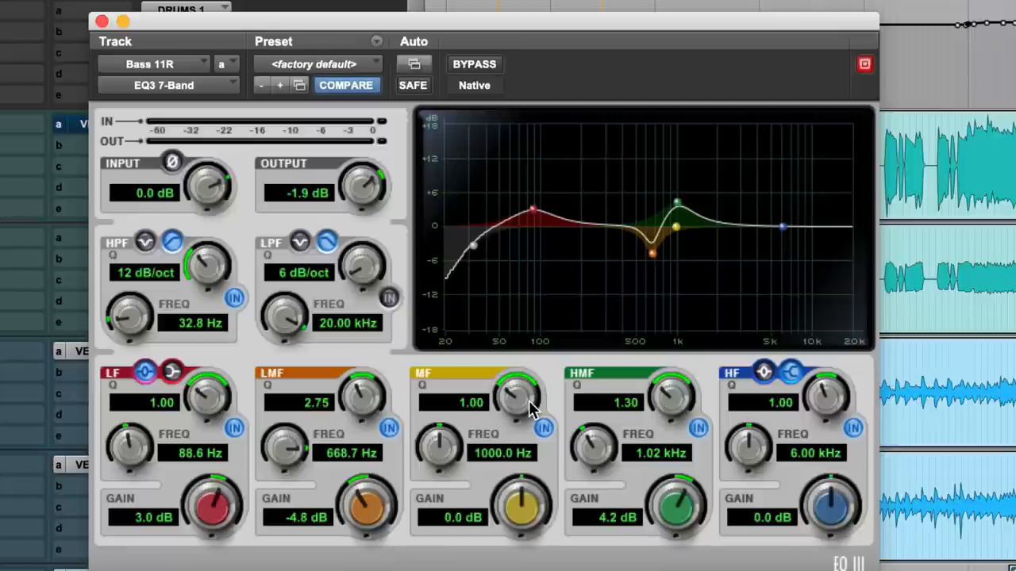
mouse_move(578, 315)
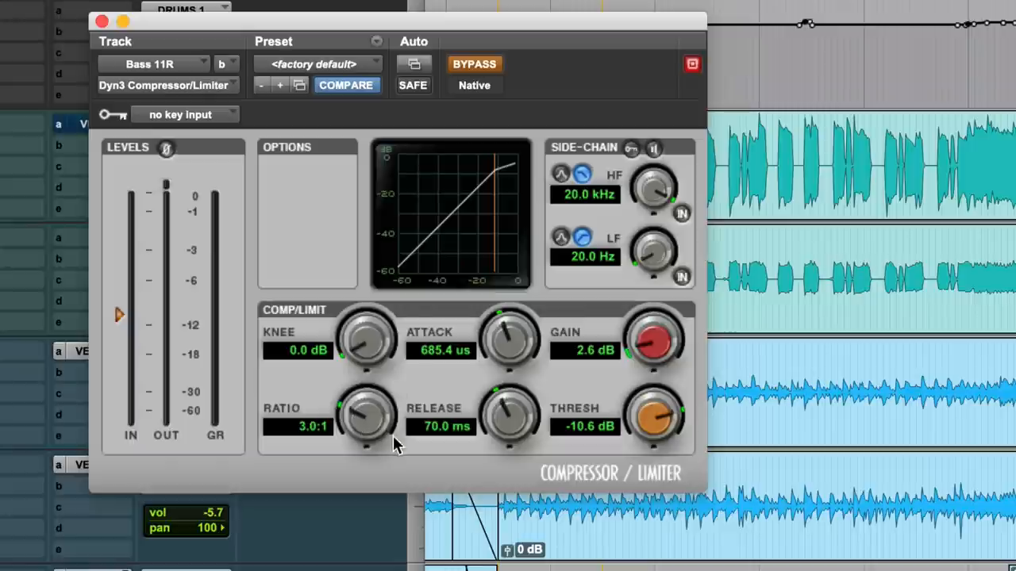
mouse_move(522, 427)
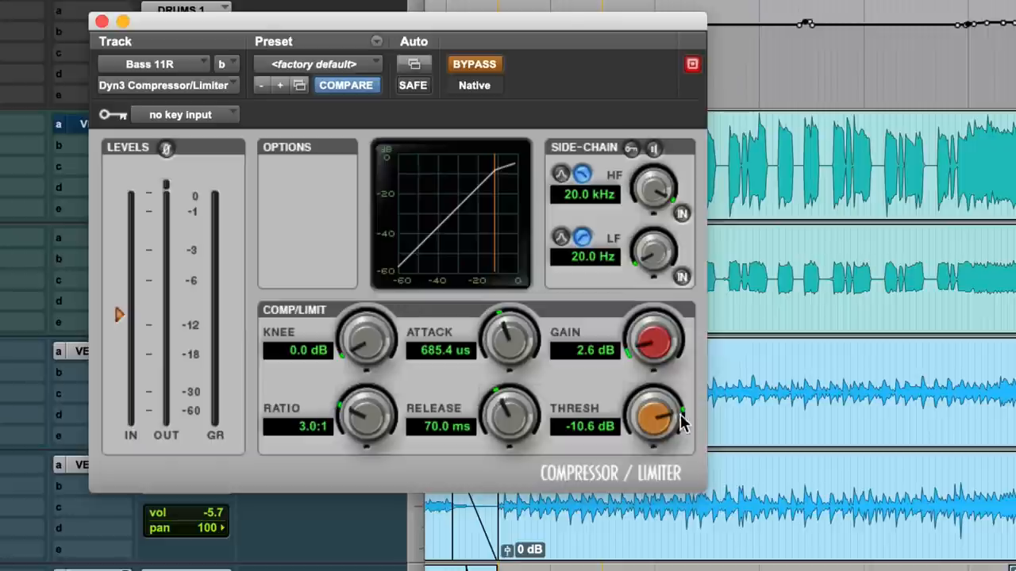
mouse_move(663, 424)
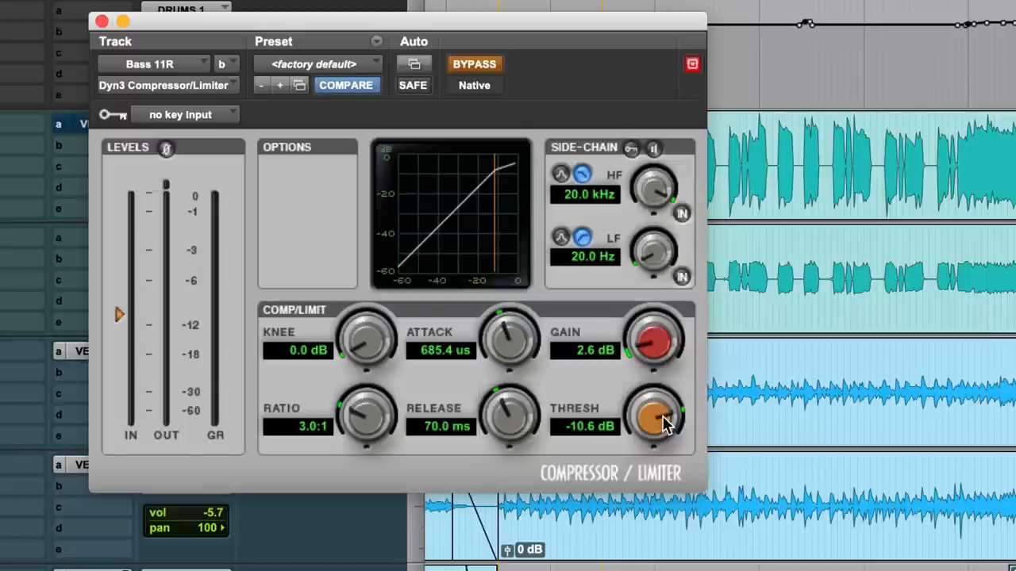
mouse_move(427, 316)
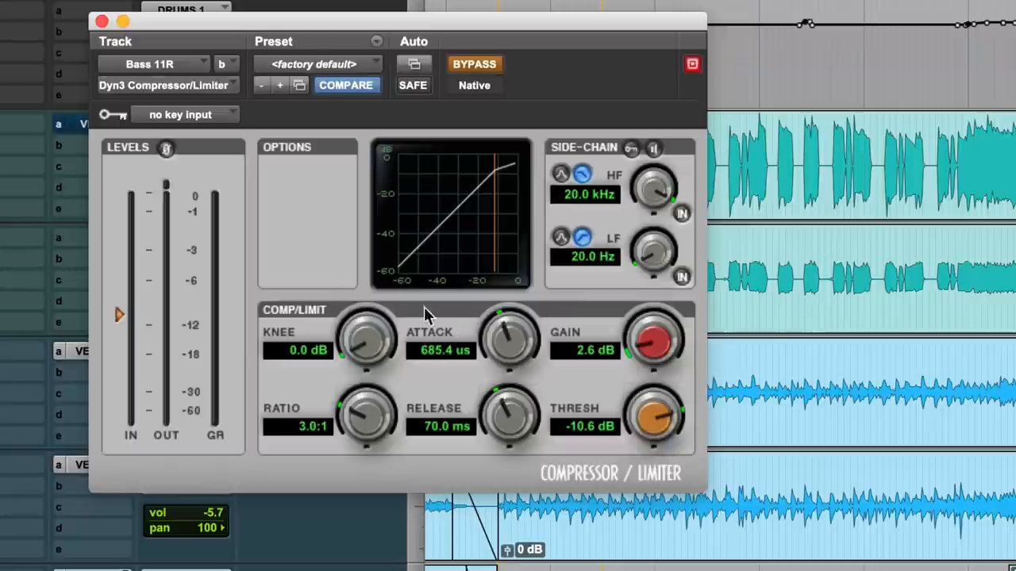
mouse_move(499, 336)
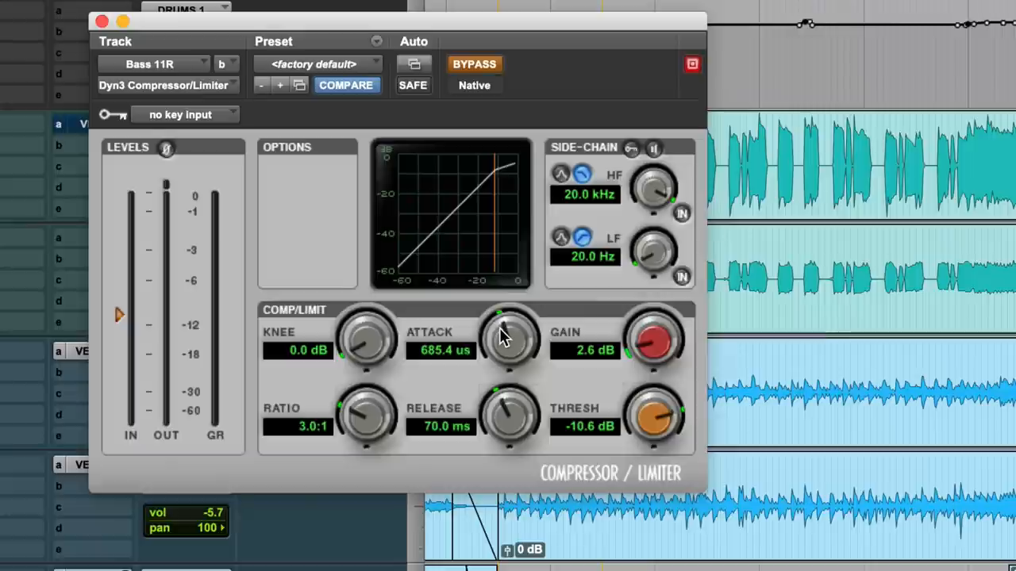
mouse_move(508, 359)
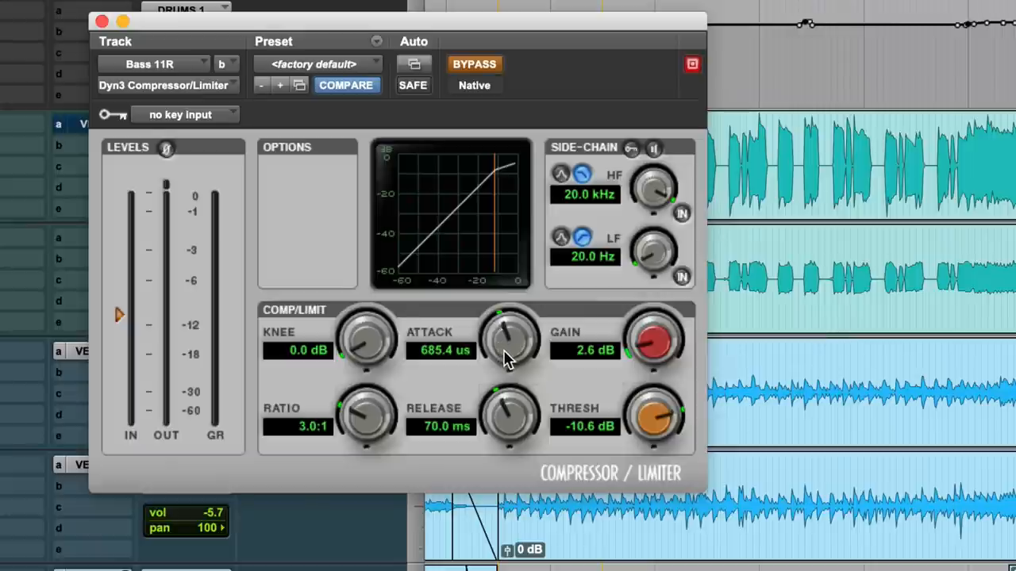
mouse_move(508, 351)
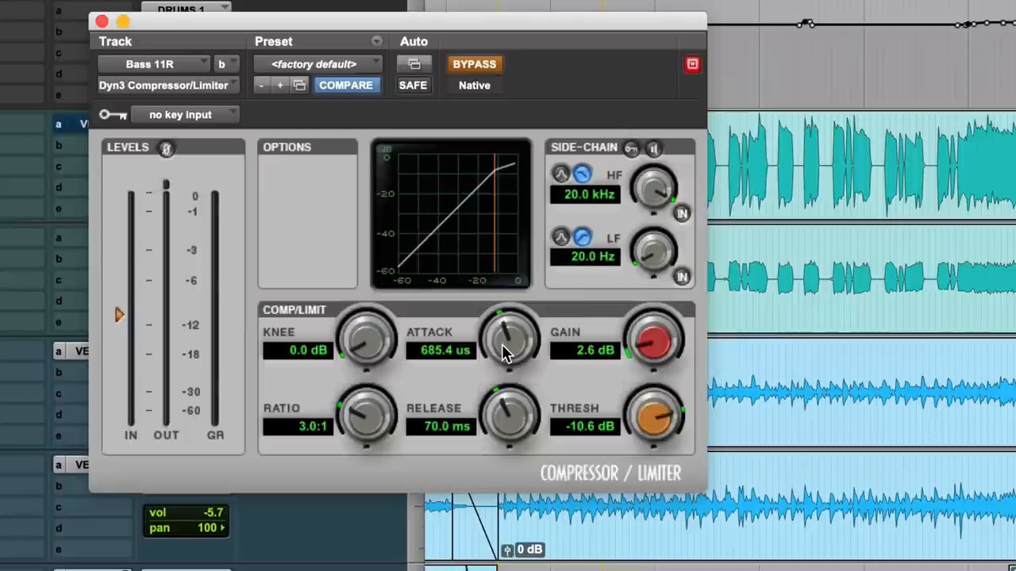
mouse_move(243, 397)
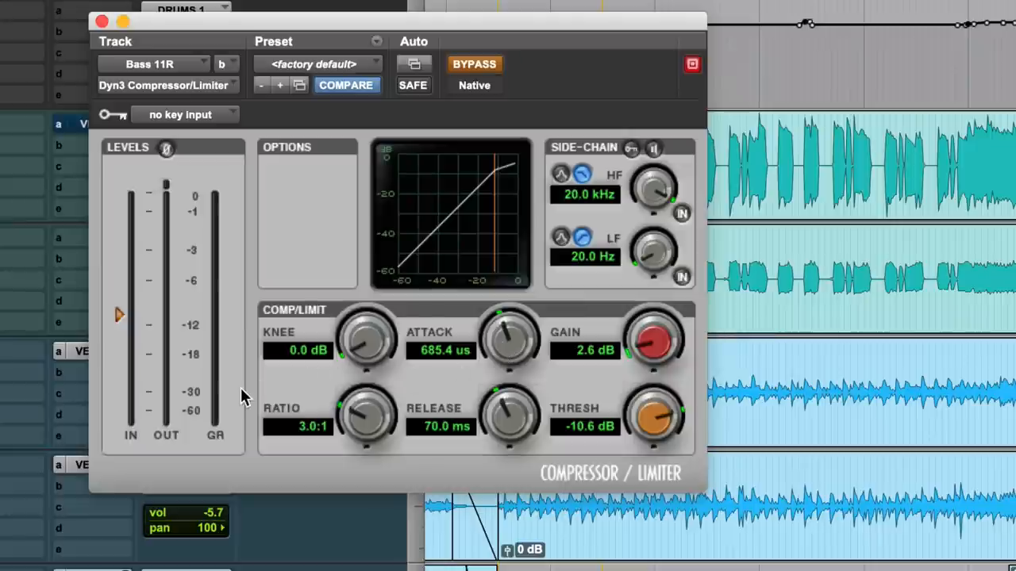
mouse_move(655, 341)
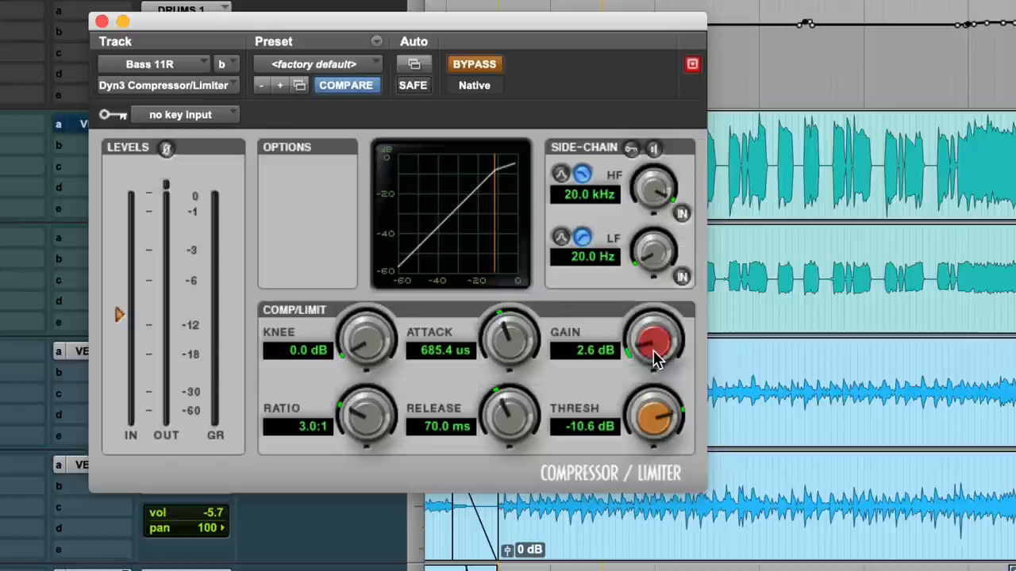
mouse_move(657, 359)
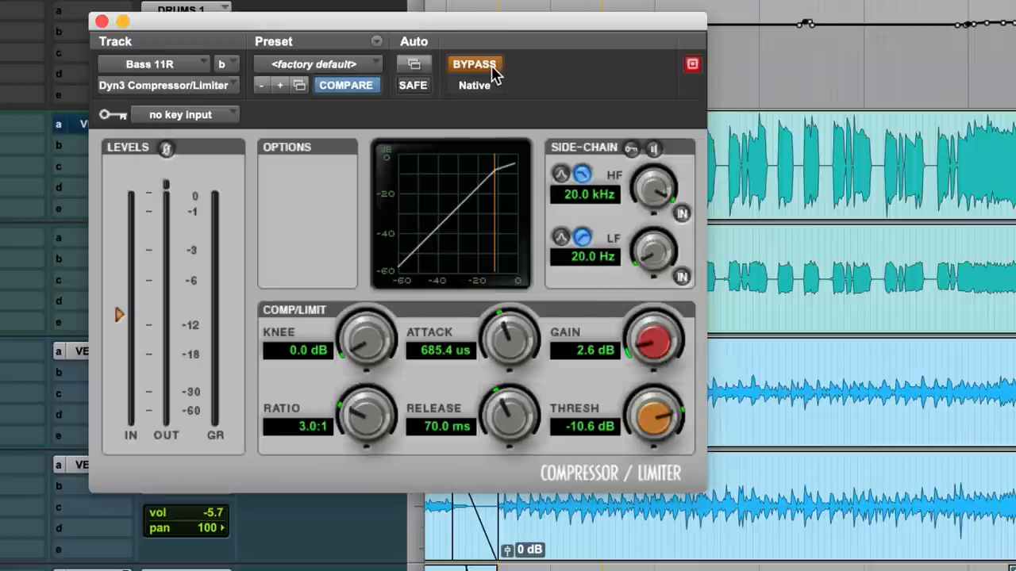
- Toggle the Dyn3 Compressor/Limiter bypass several times, ending with compression active
click(475, 65)
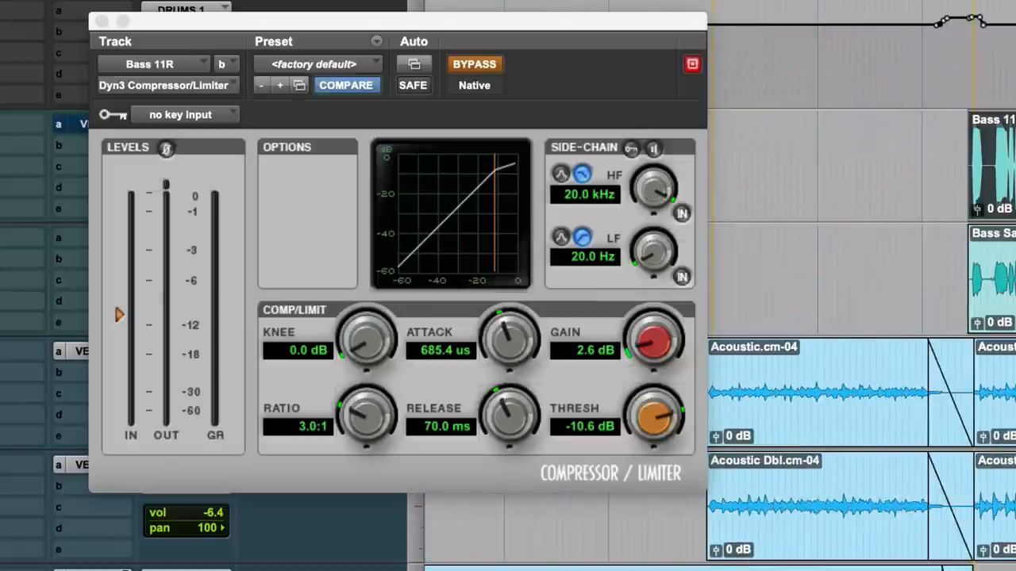
click(475, 64)
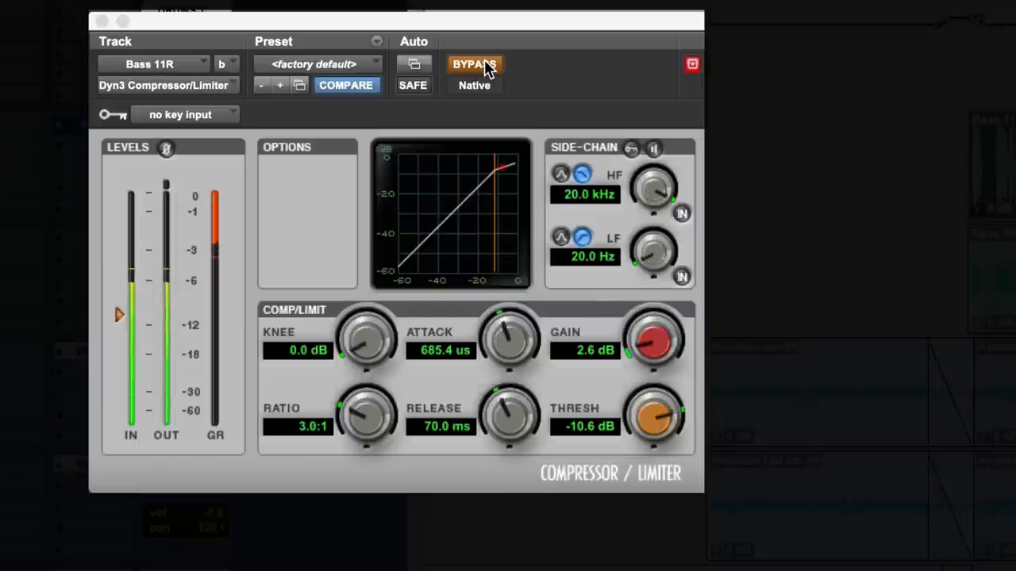
click(475, 64)
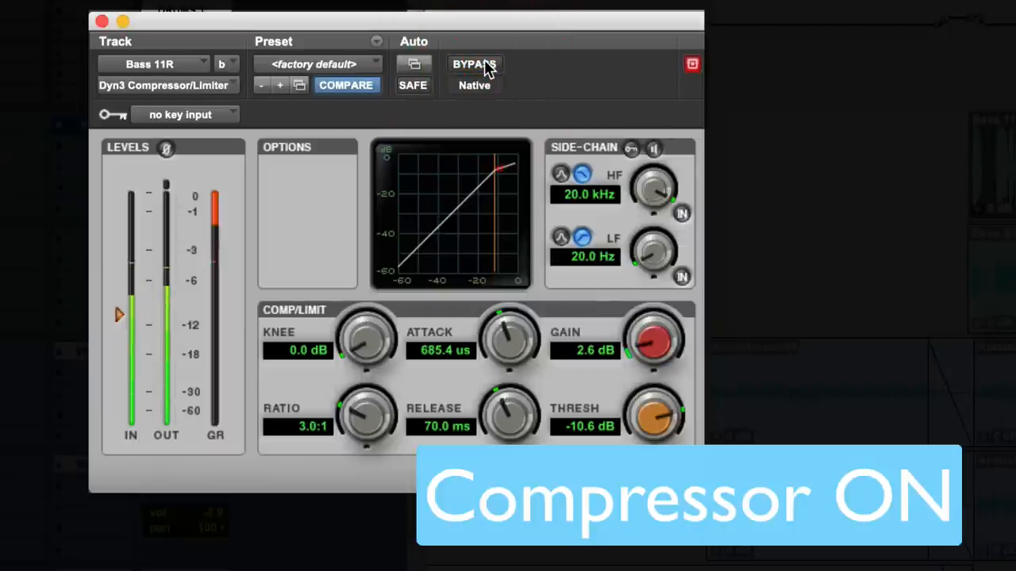
mouse_move(475, 64)
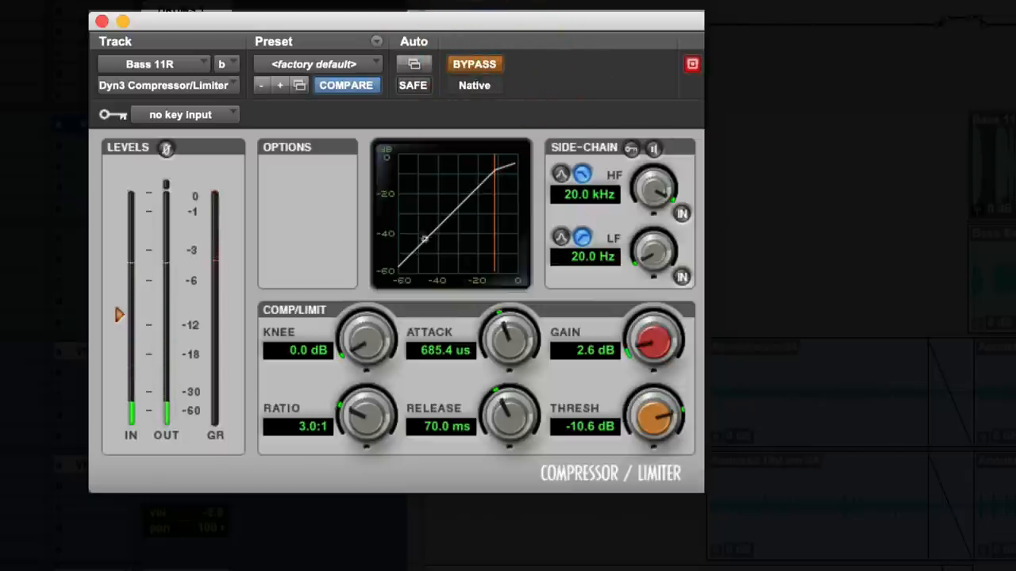
click(474, 64)
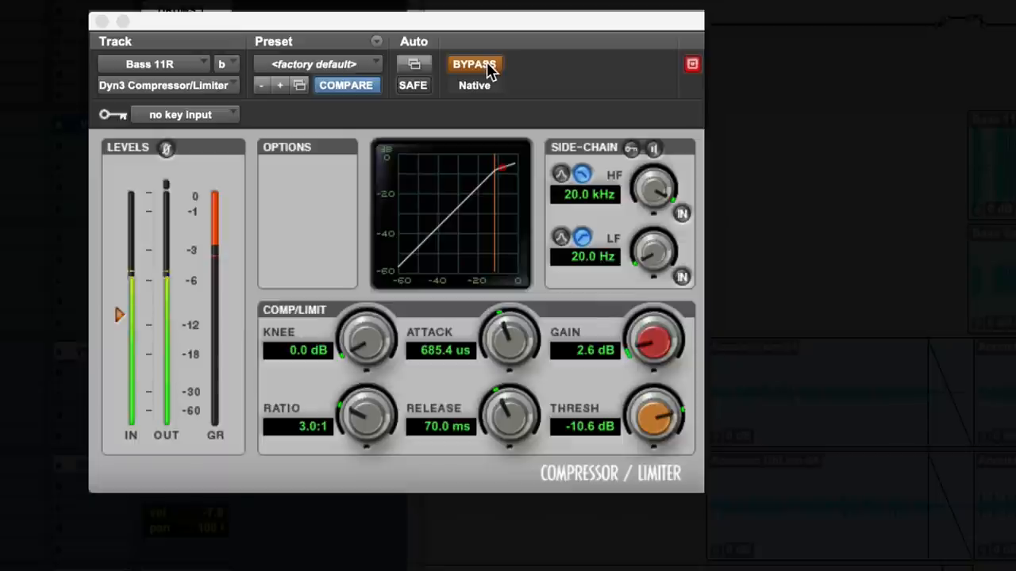
click(474, 64)
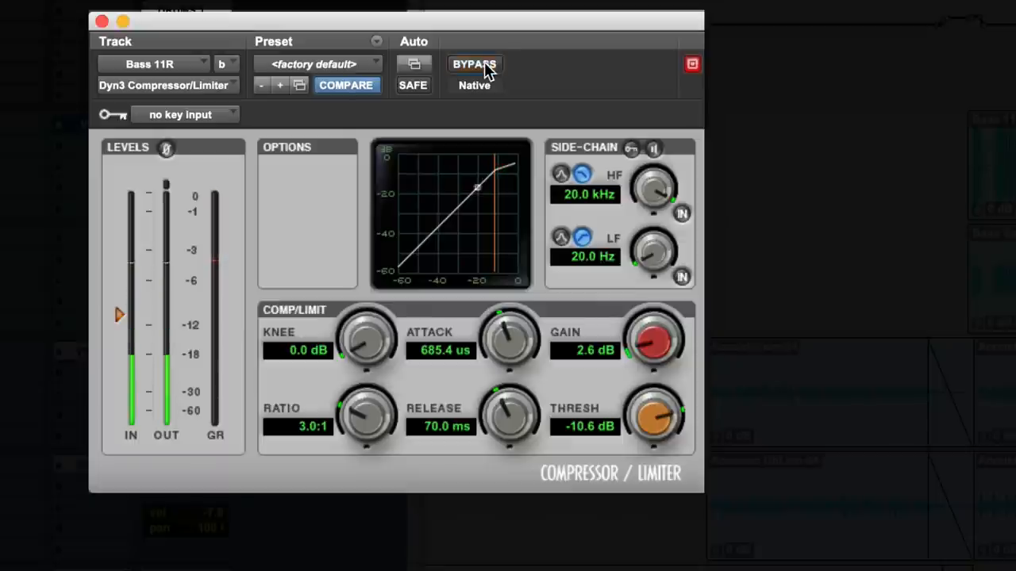
click(474, 65)
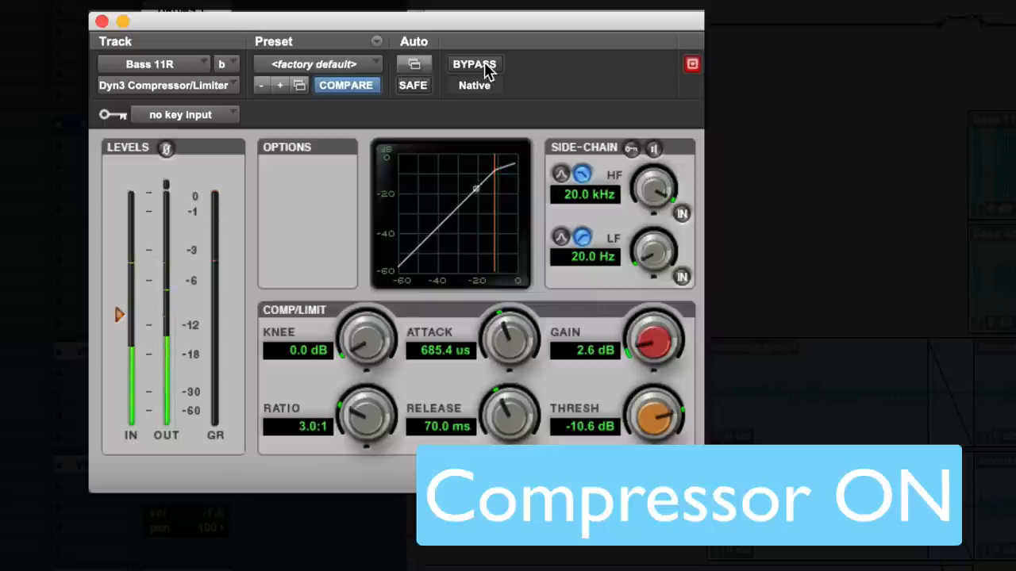
click(473, 64)
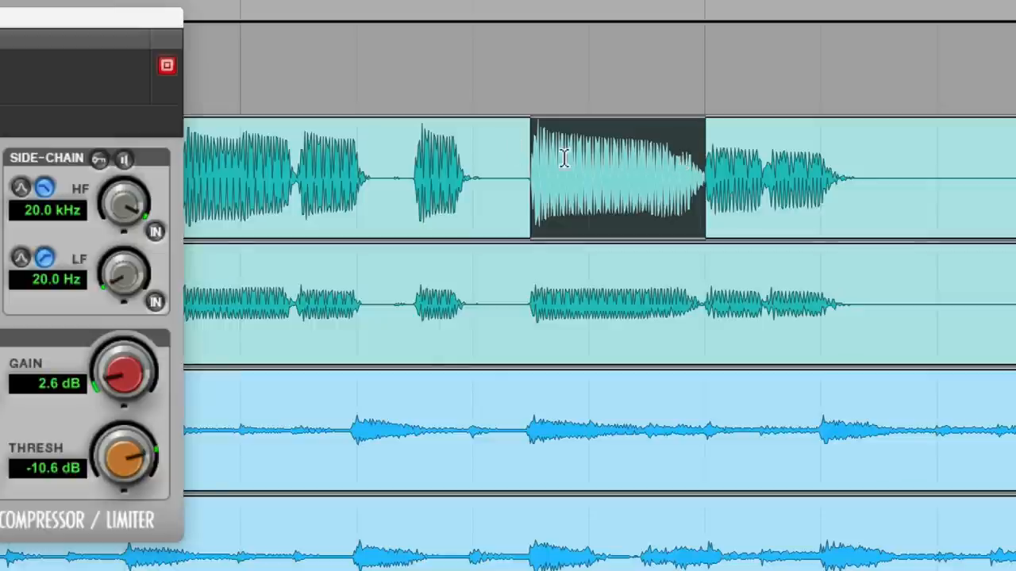
mouse_move(530, 156)
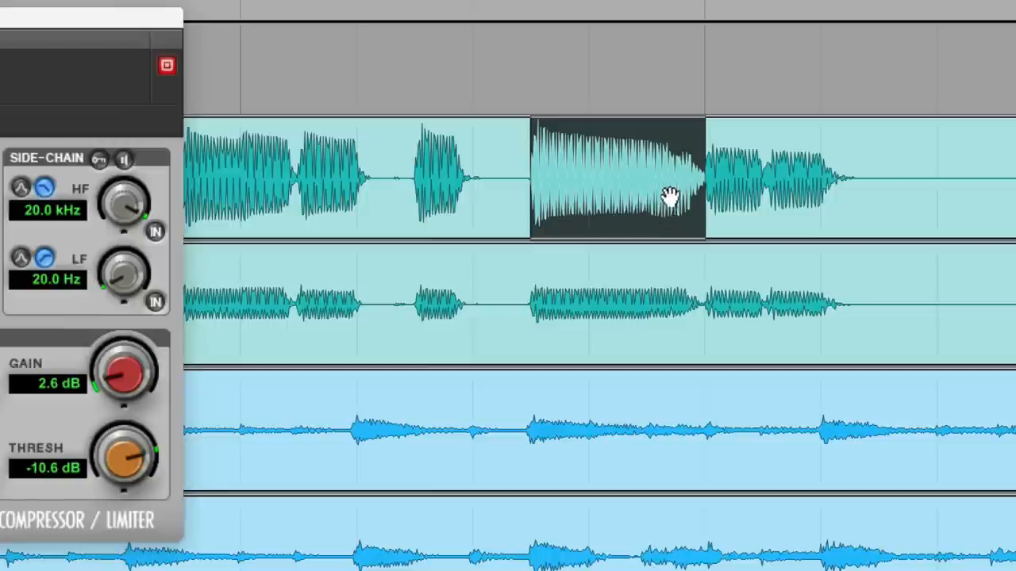
mouse_move(652, 147)
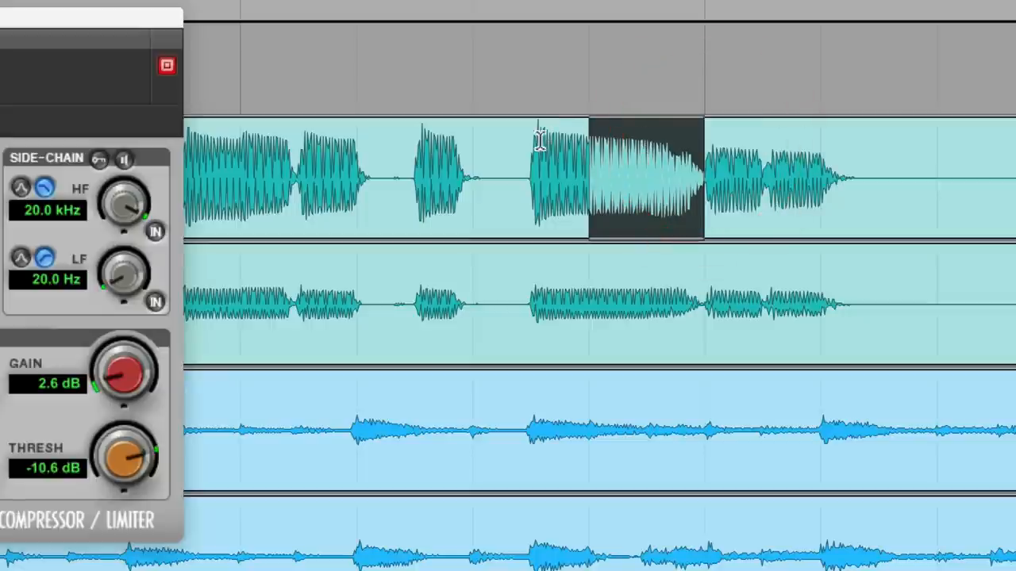
- Select the decaying tail of the long sustained bass note
click(563, 151)
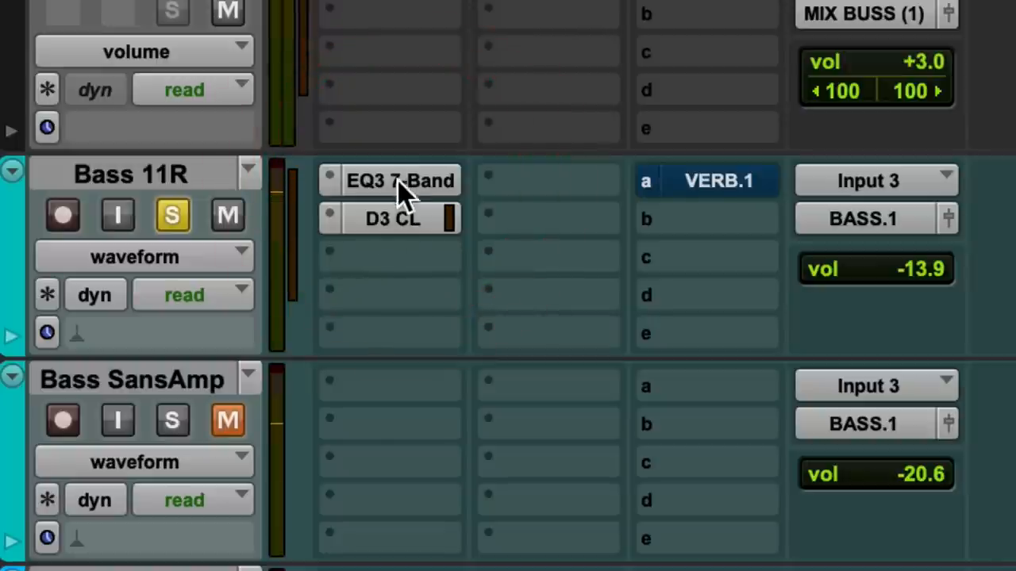
mouse_move(377, 428)
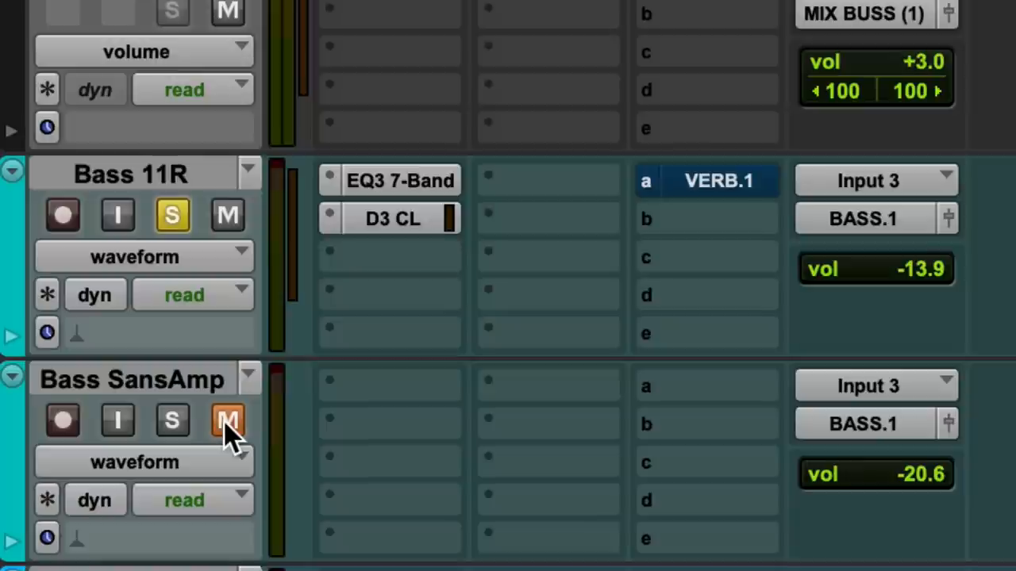
mouse_move(228, 421)
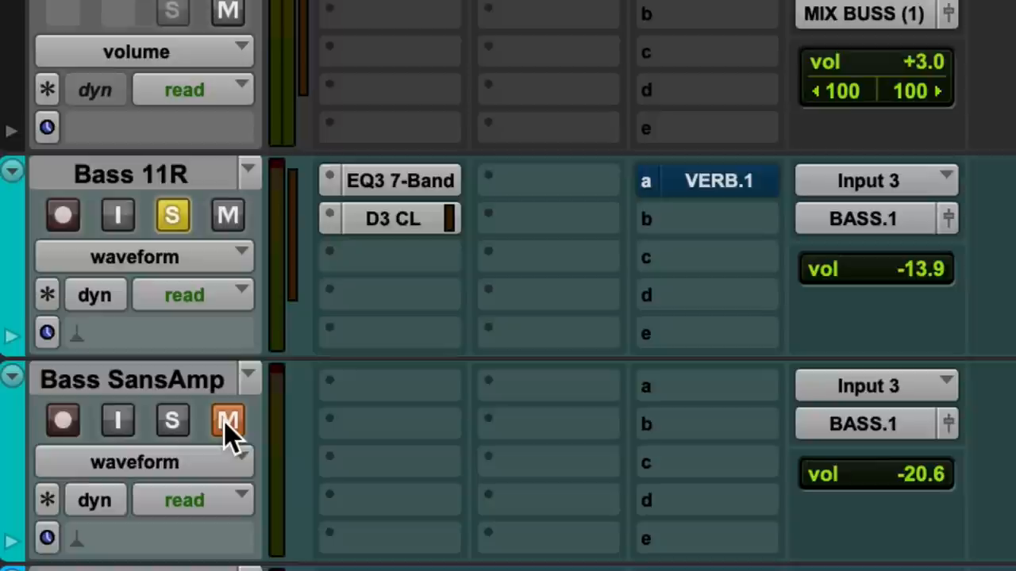
mouse_move(172, 420)
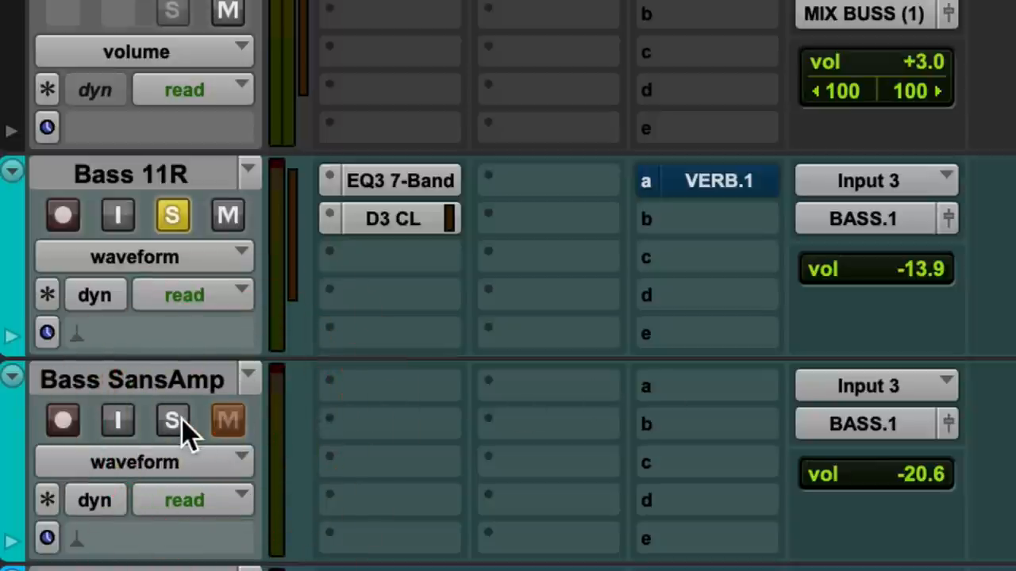
- Toggle Bass SansAmp solo in and out, leaving it soloed with Bass 11R
click(172, 421)
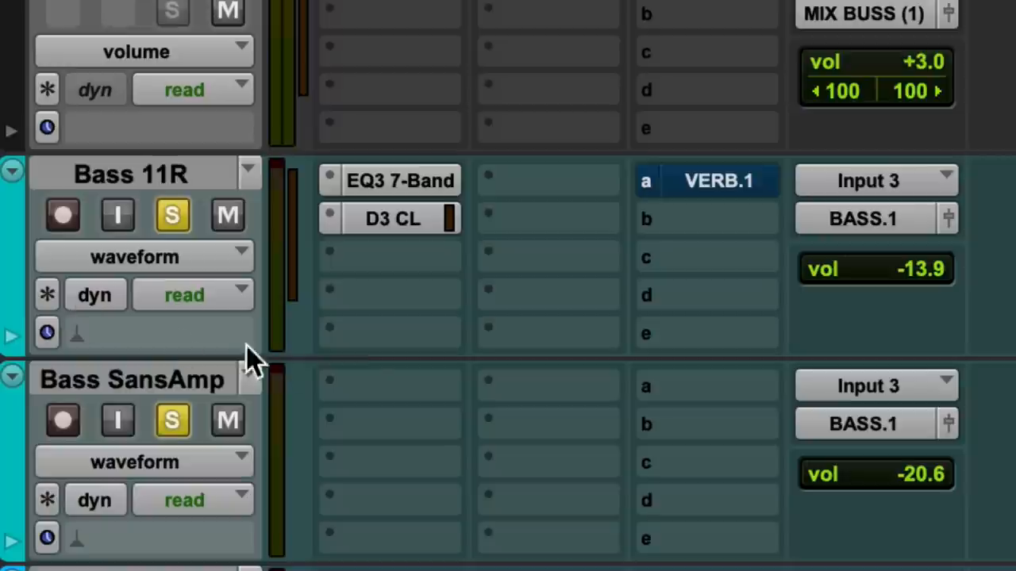
mouse_move(172, 421)
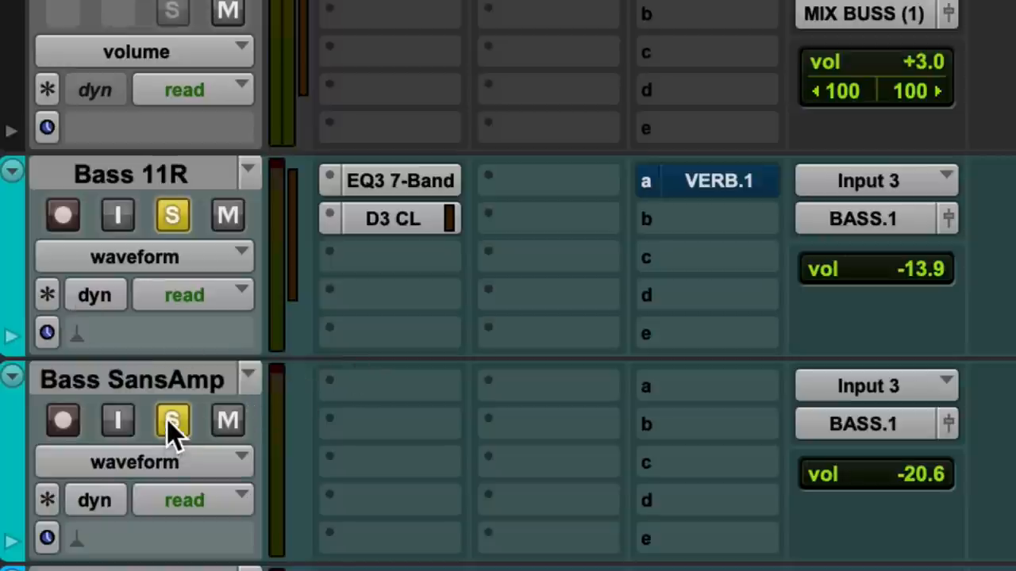
mouse_move(172, 421)
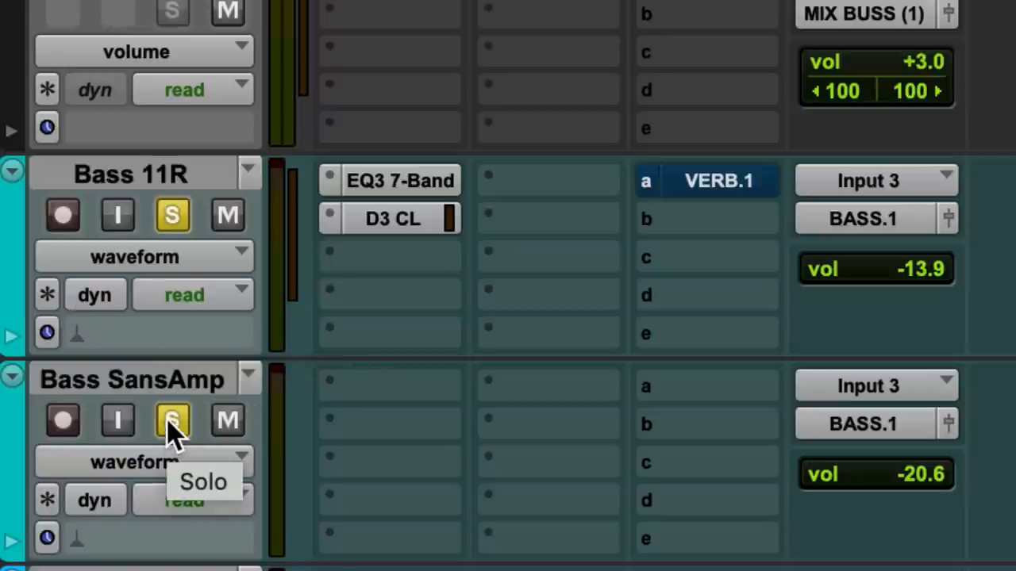
click(172, 419)
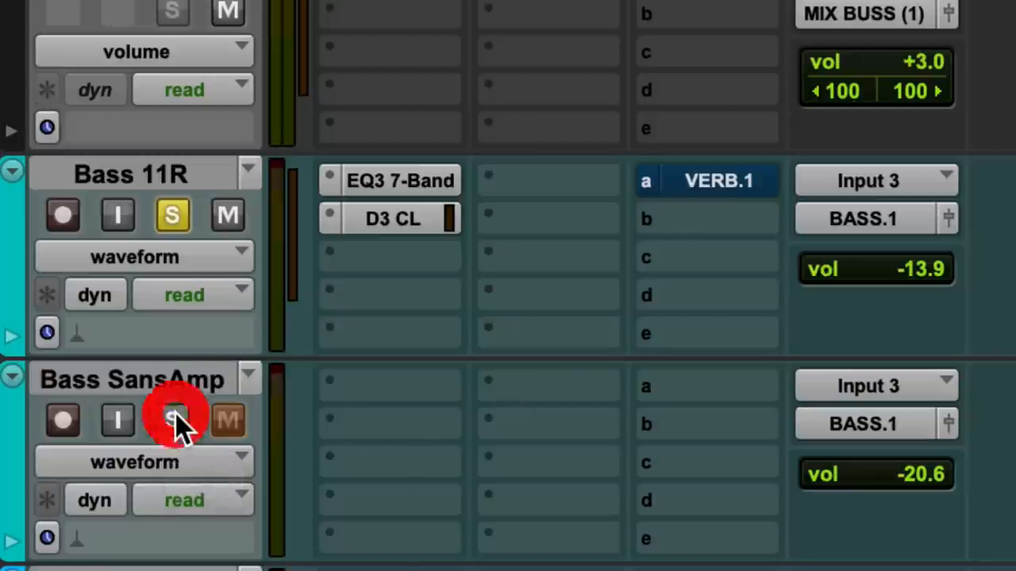
click(172, 421)
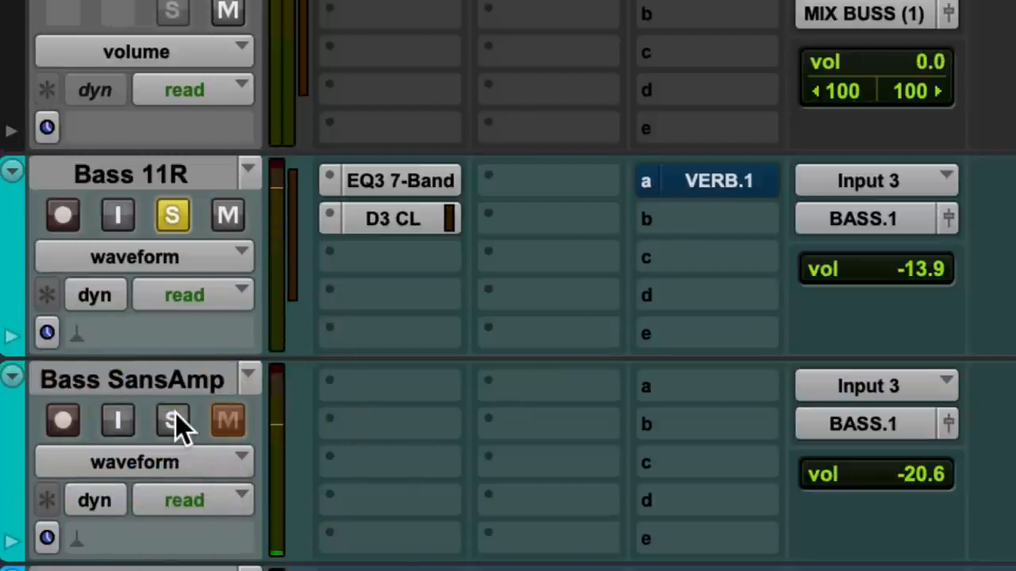
click(173, 421)
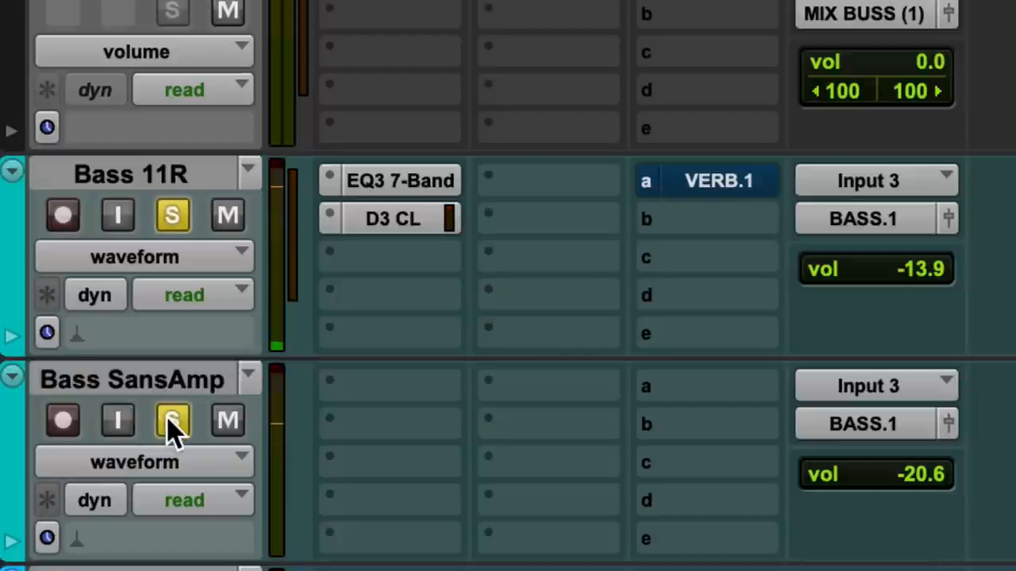
click(173, 418)
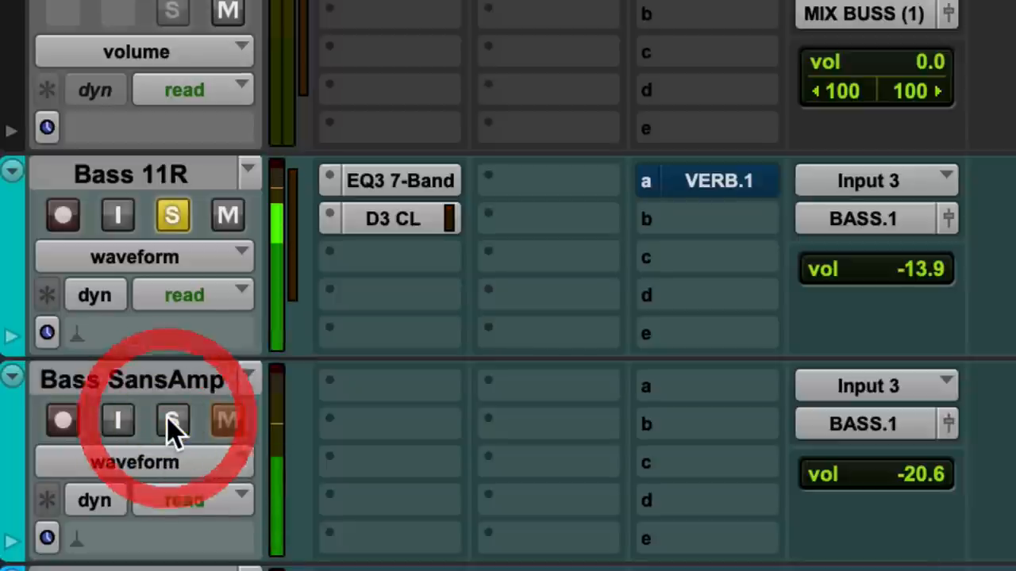
click(172, 420)
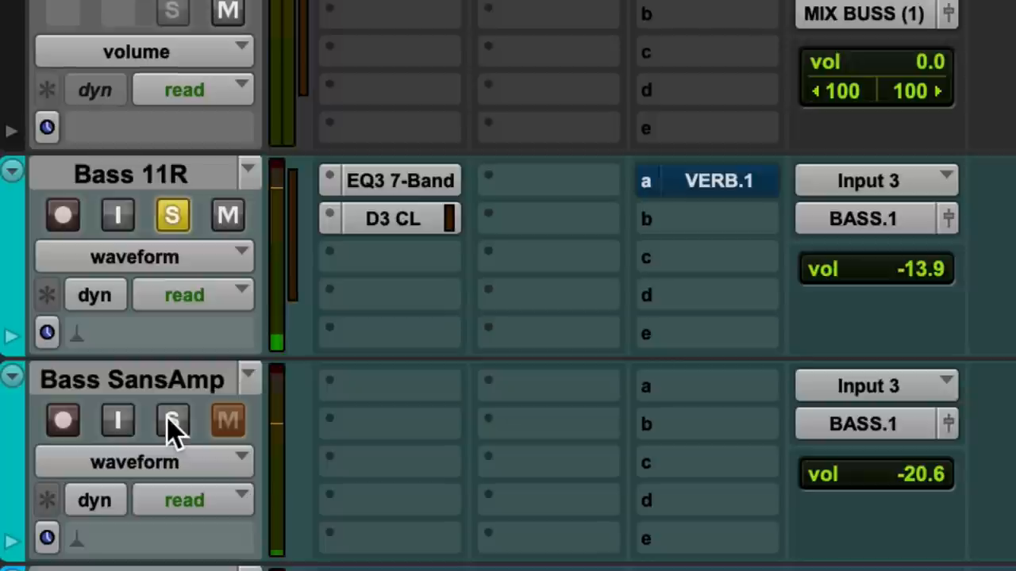
click(173, 419)
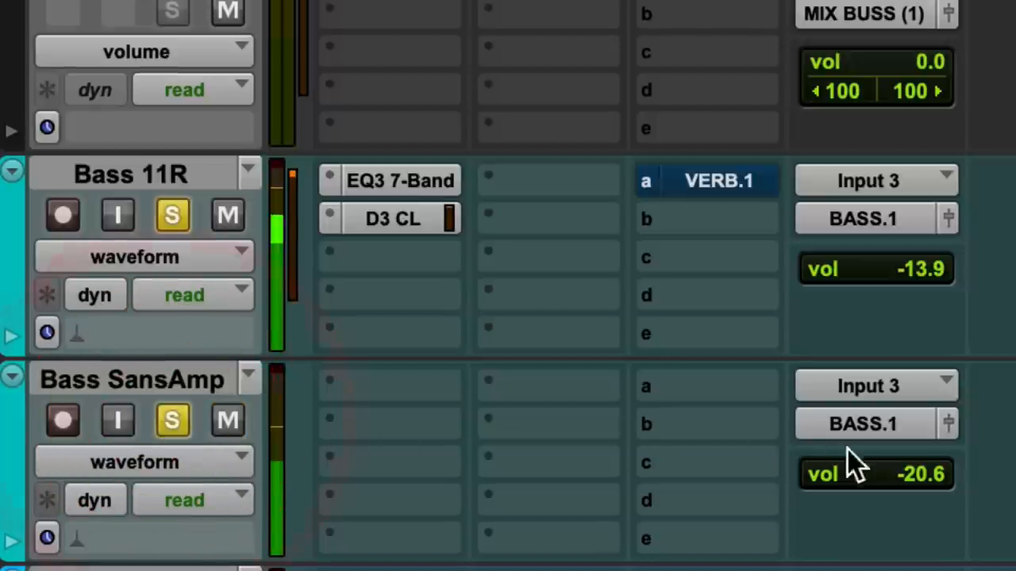
- Adjust the Bass SansAmp fader and unsolo Bass 11R, leaving SansAmp alone at −20.6 dB
click(876, 474)
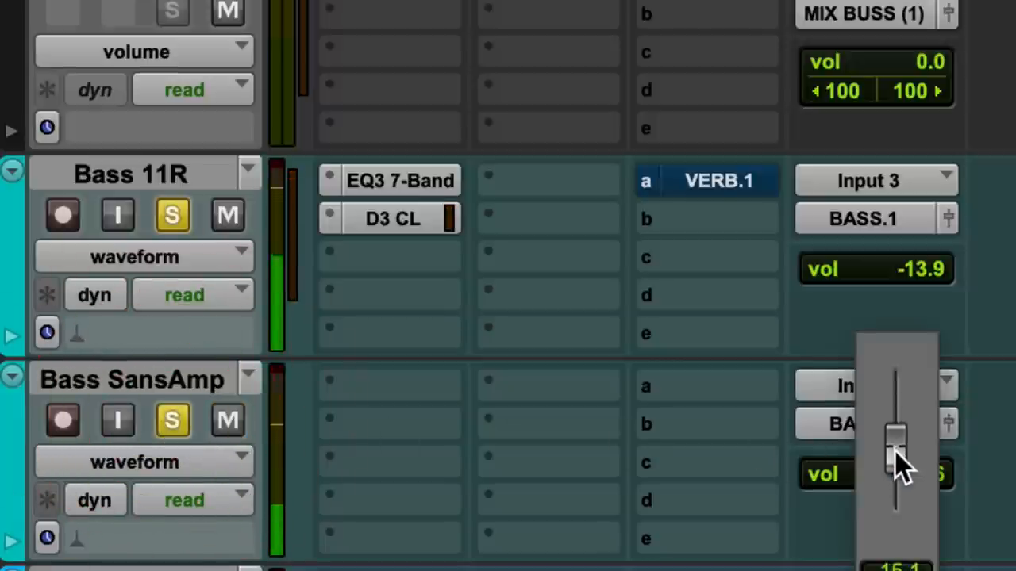
drag(895, 440, 895, 448)
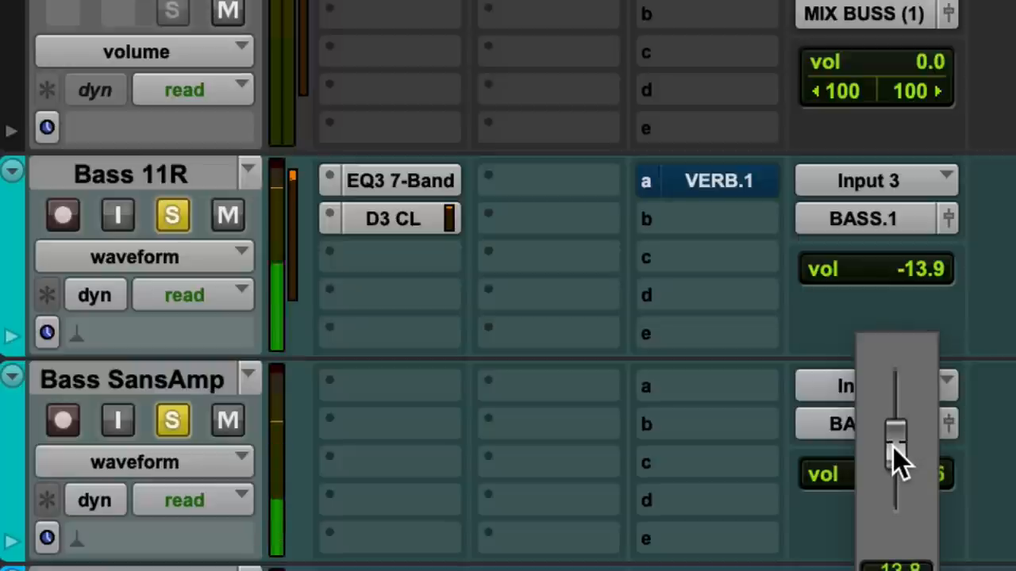
drag(896, 429, 897, 476)
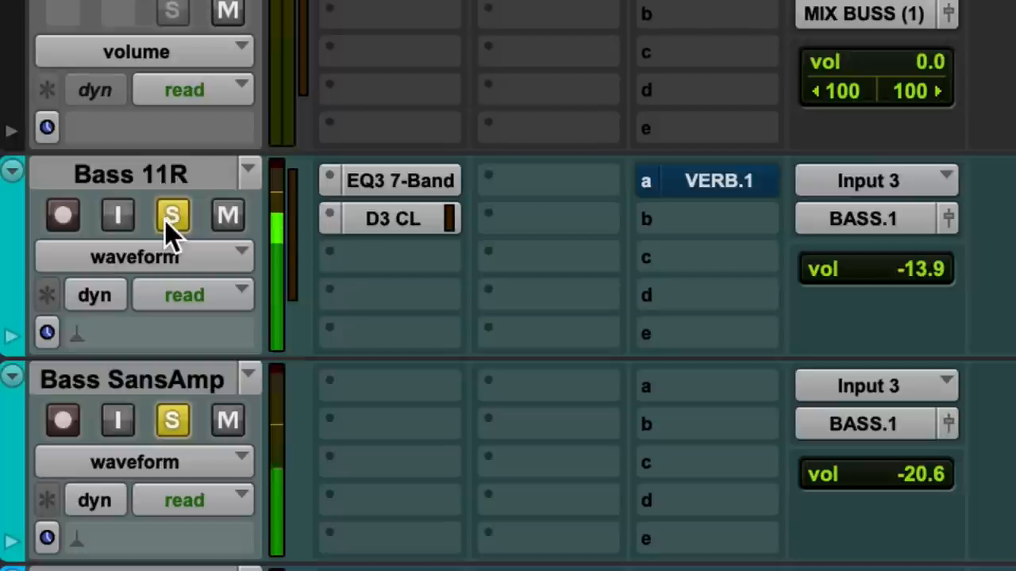
click(227, 215)
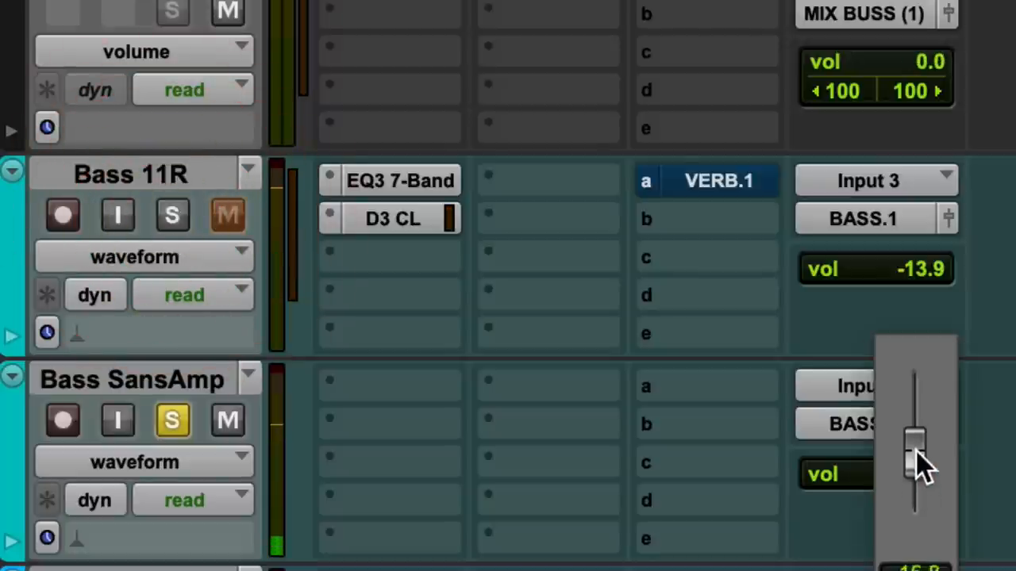
drag(916, 456, 914, 437)
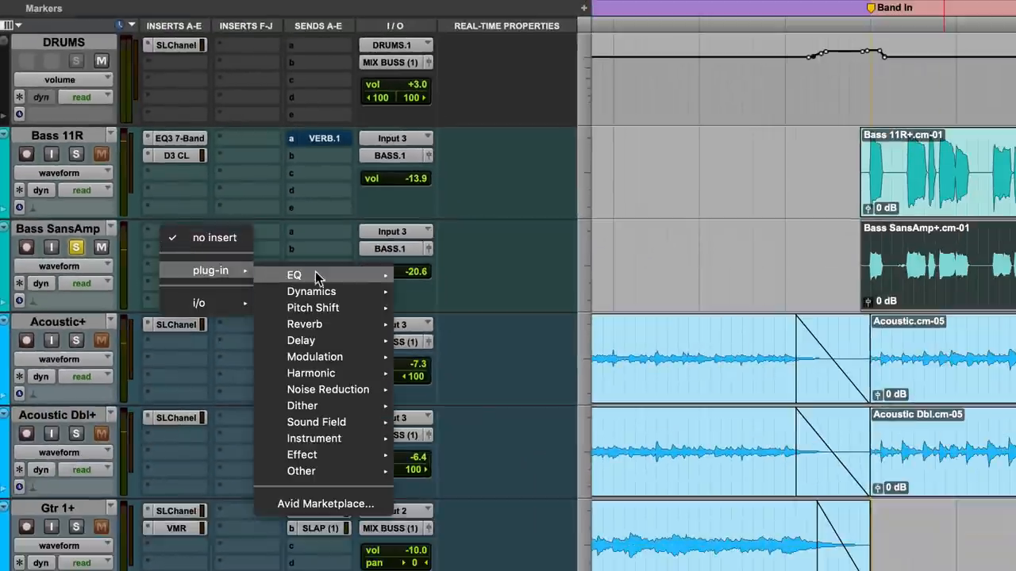
- Add EQ3 7-Band to Bass SansAmp: 9.4 dB boost at 1.19 kHz, 3.4 dB output
click(295, 274)
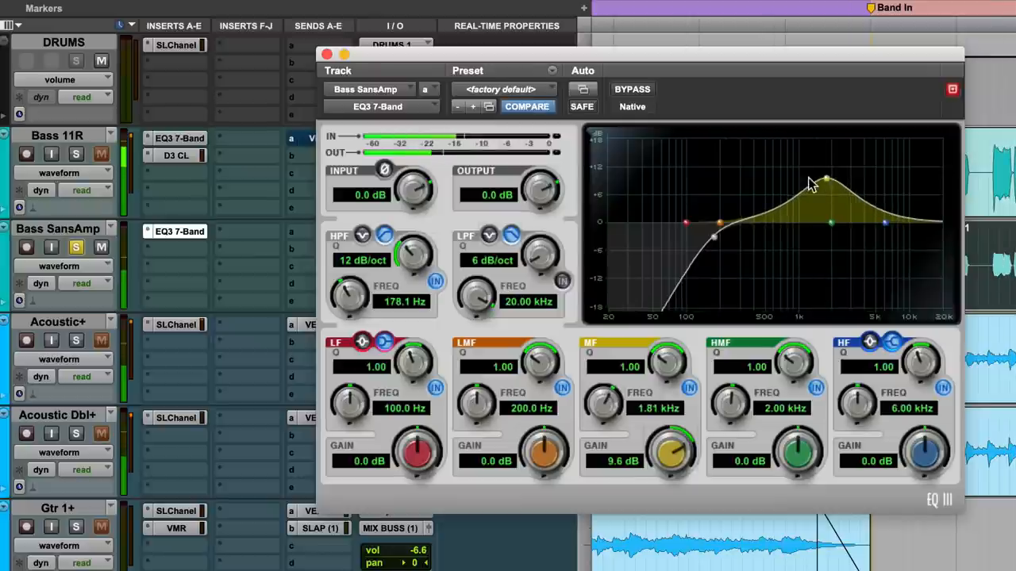
drag(809, 182, 849, 178)
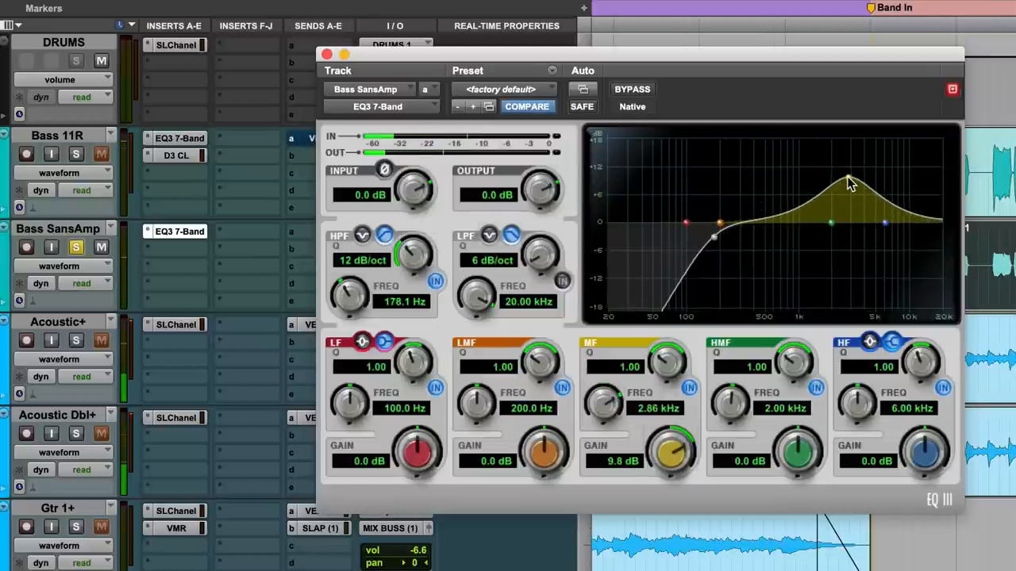
drag(849, 178, 833, 186)
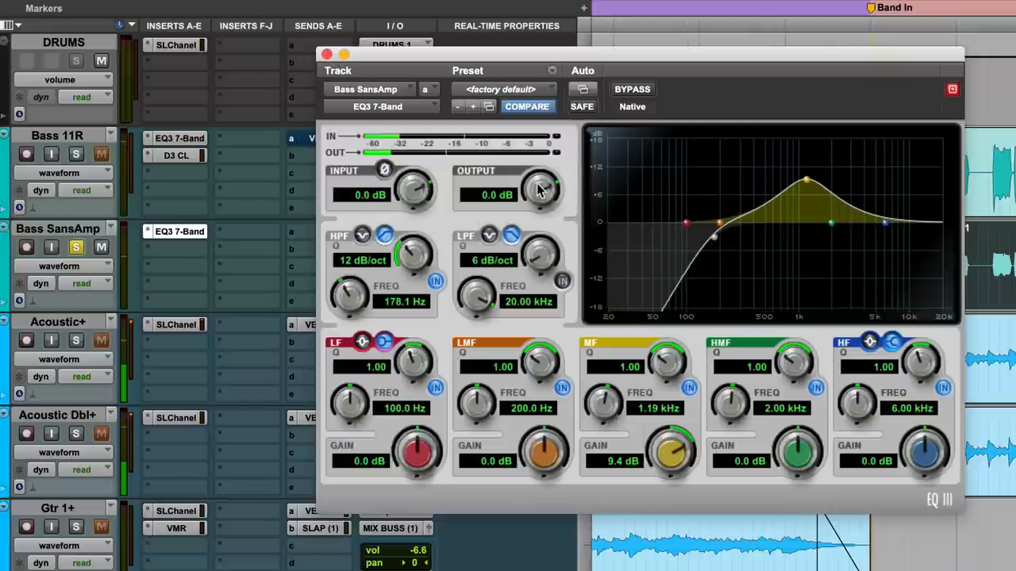
drag(540, 190, 544, 159)
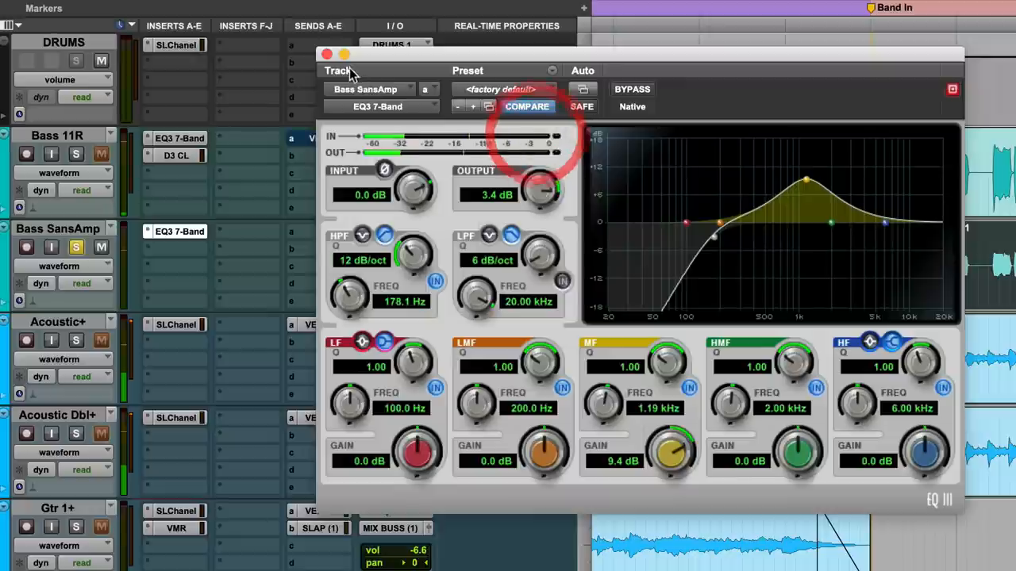
click(326, 54)
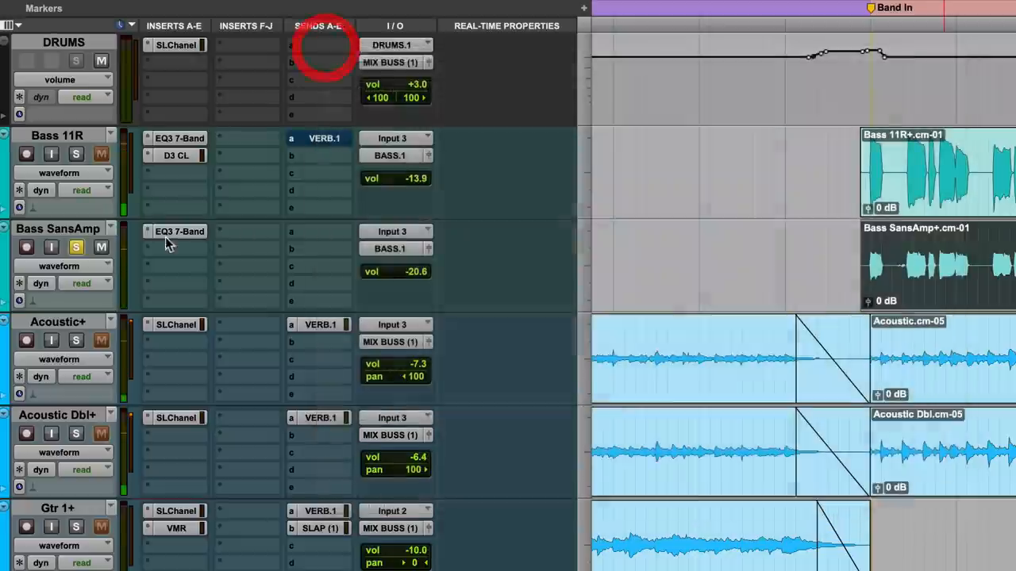
- Solo Bass 11R with SansAmp and try SansAmp levels between about -17 and -20.6 dB
click(75, 153)
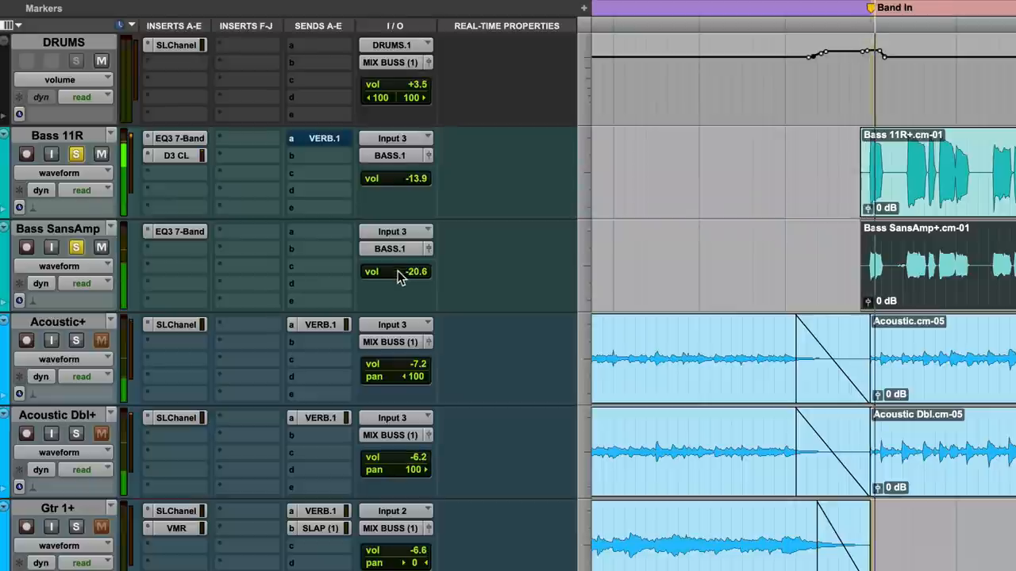
drag(397, 271, 397, 262)
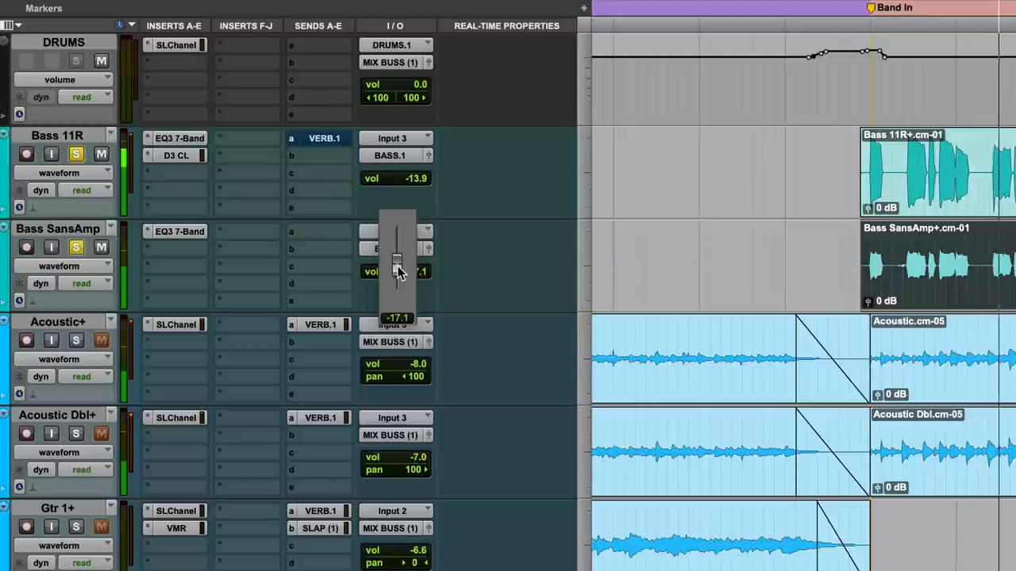
drag(397, 254, 397, 285)
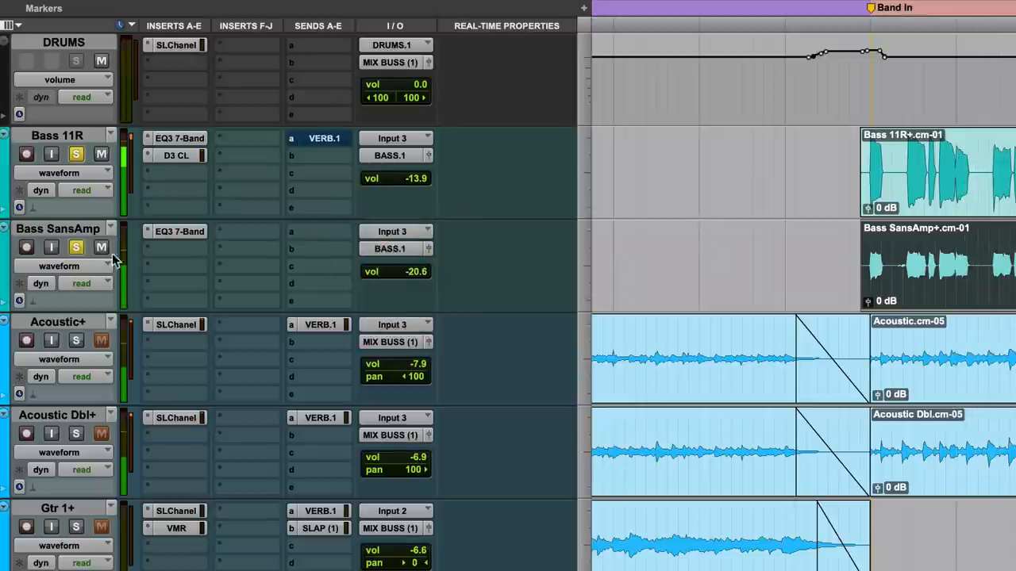
- Solo Bass SansAmp and settle its blend level at about -18.8 dB
click(76, 246)
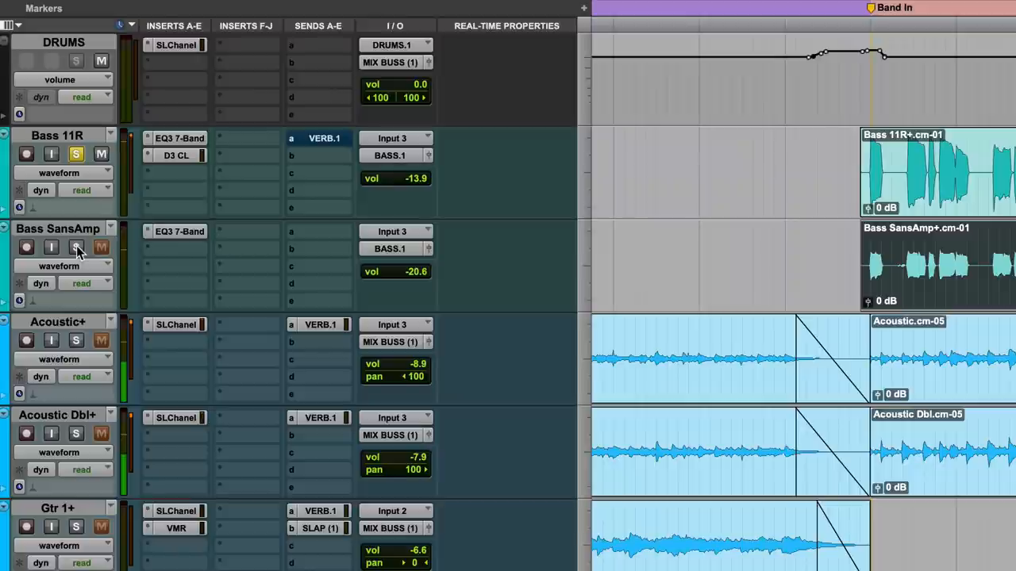
drag(395, 271, 386, 266)
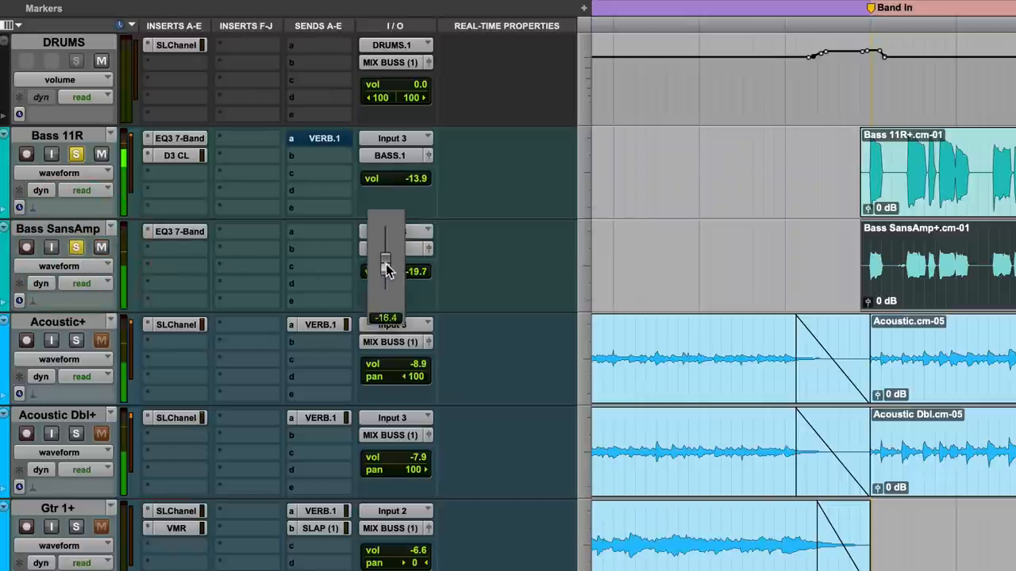
drag(386, 270, 386, 258)
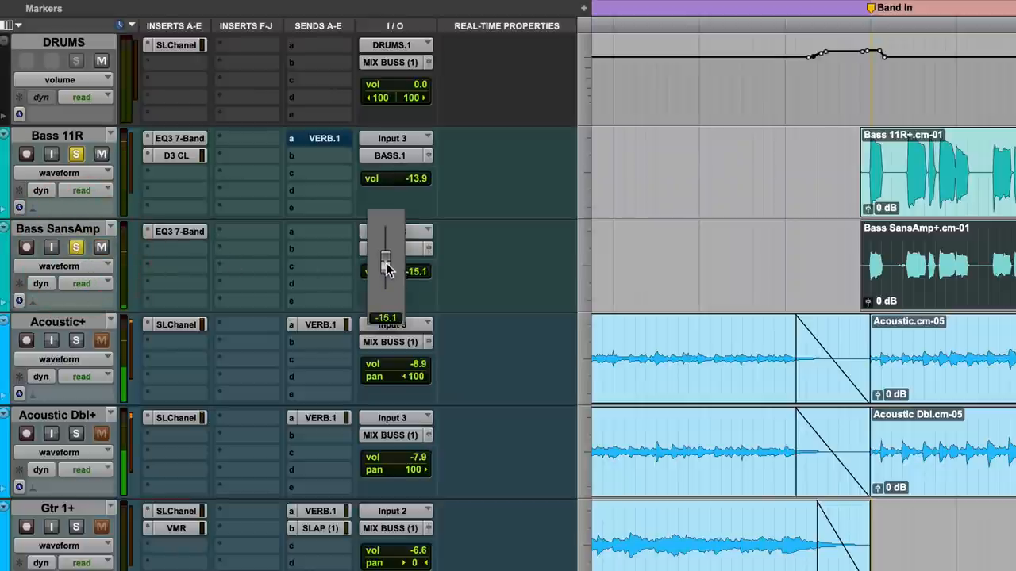
drag(386, 262, 385, 270)
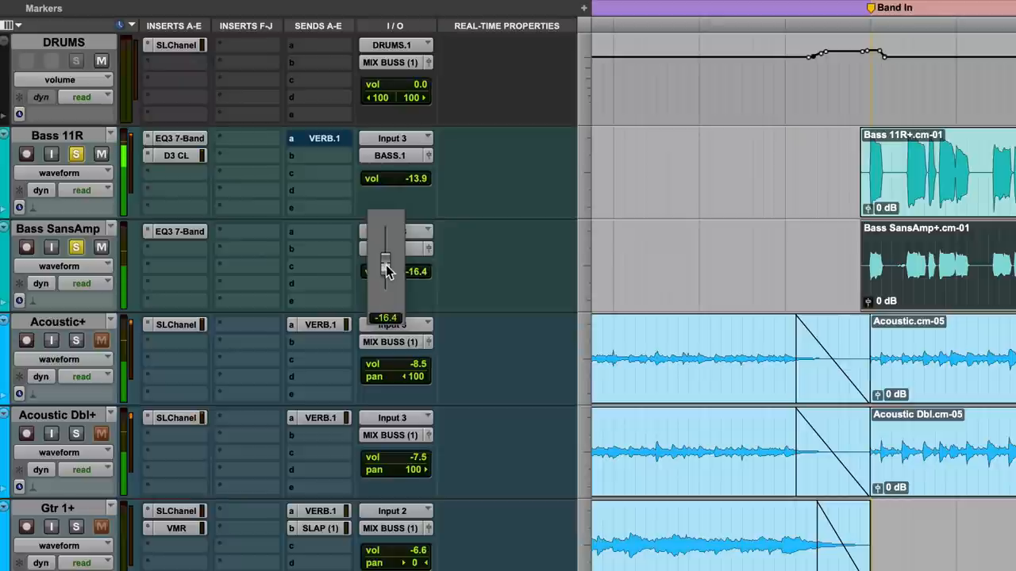
drag(386, 254, 386, 274)
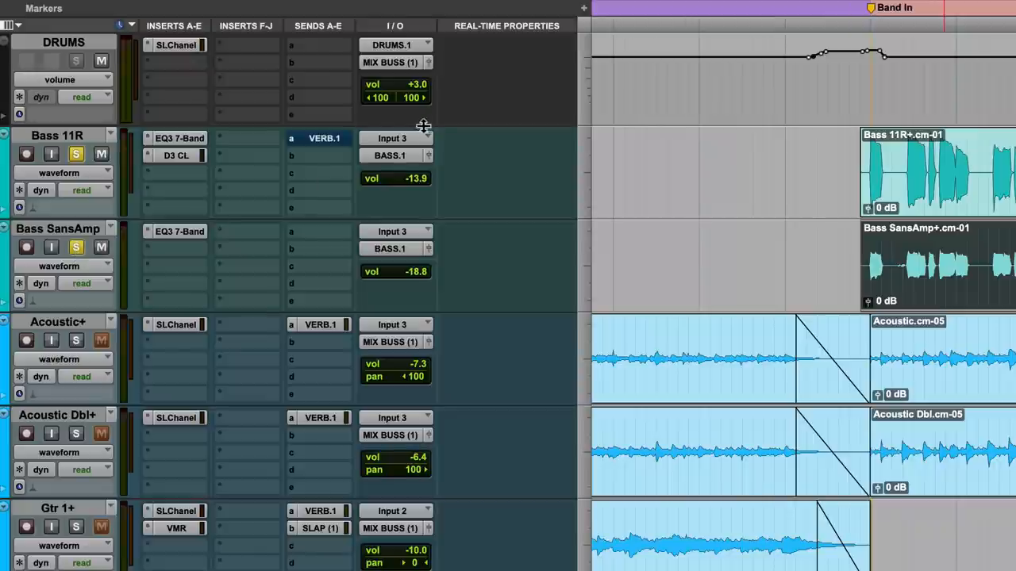
mouse_move(179, 207)
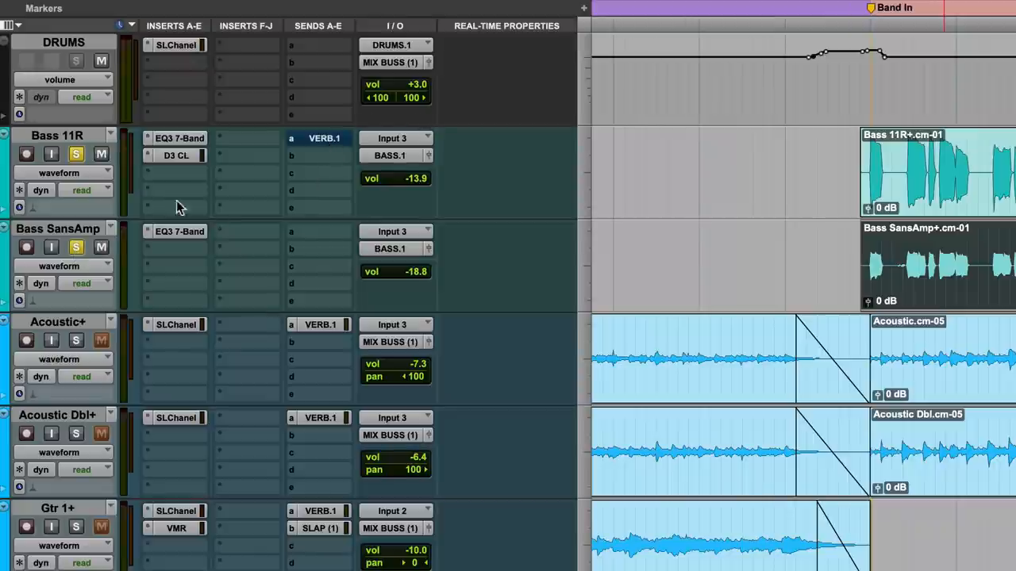
- Toggle Bass SansAmp's solo, select Bass 11R's VERB.1 send, and check the reverb return's plug-in window
click(76, 247)
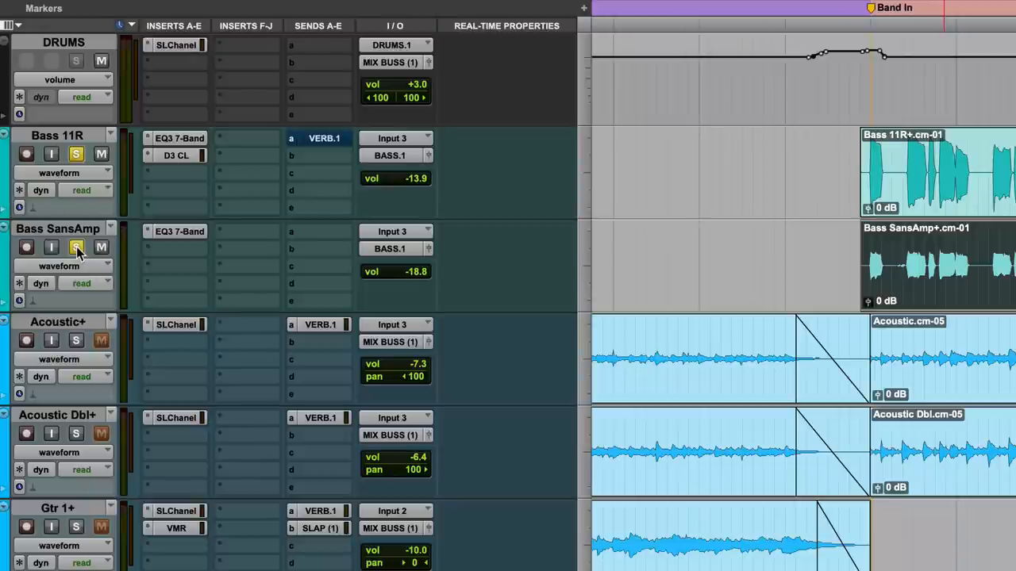
click(75, 246)
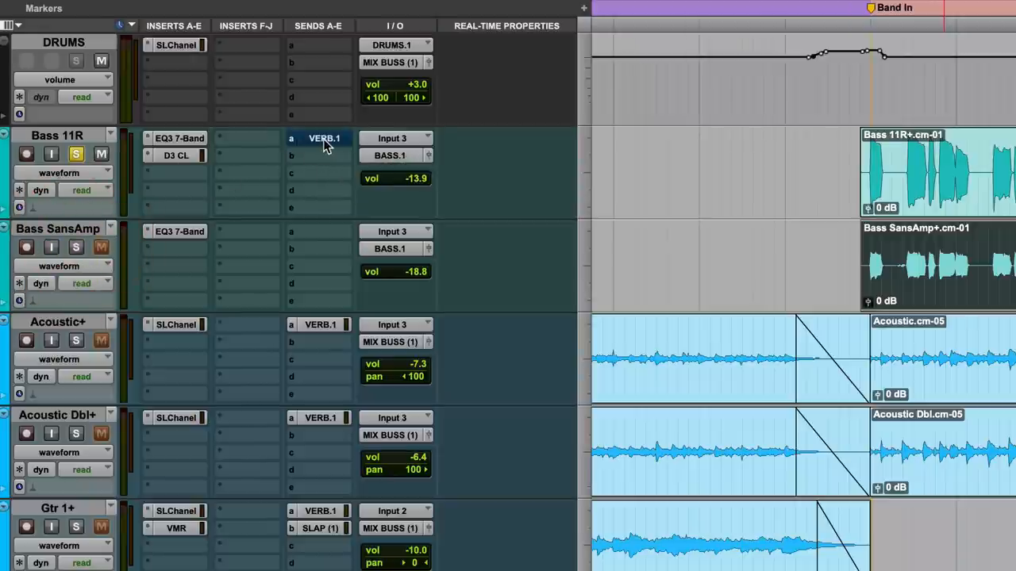
click(320, 139)
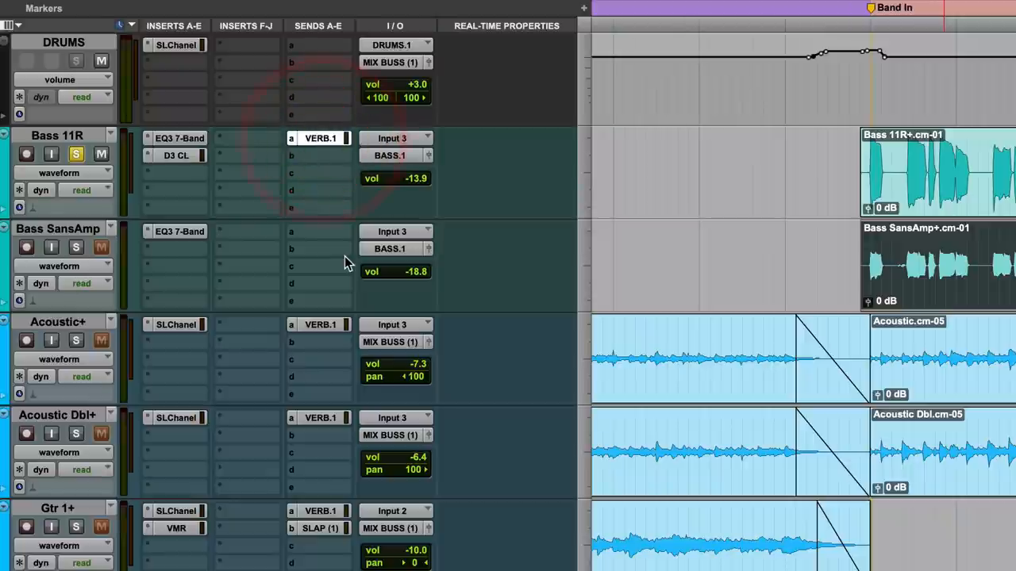
scroll(down, 3)
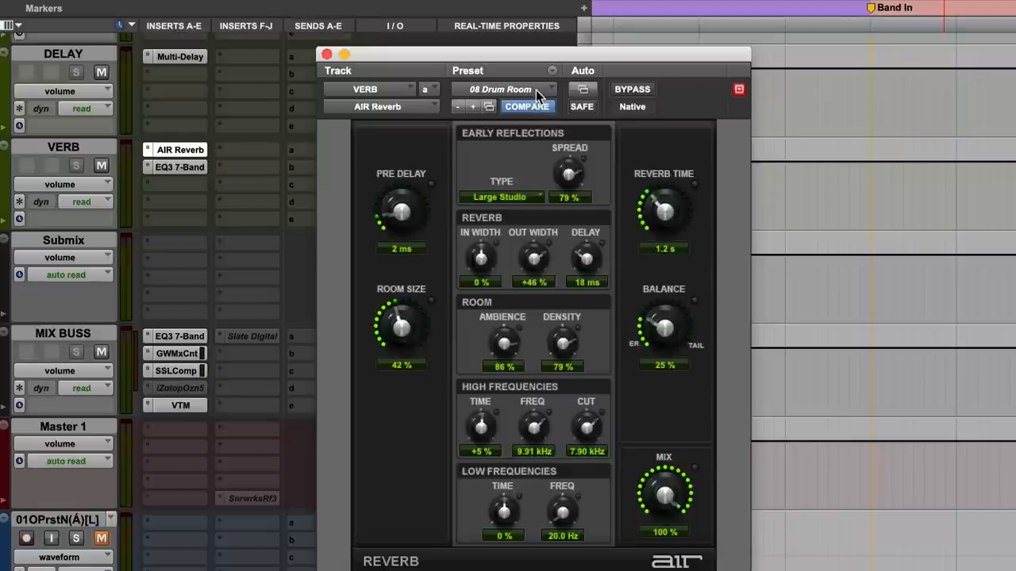
click(327, 54)
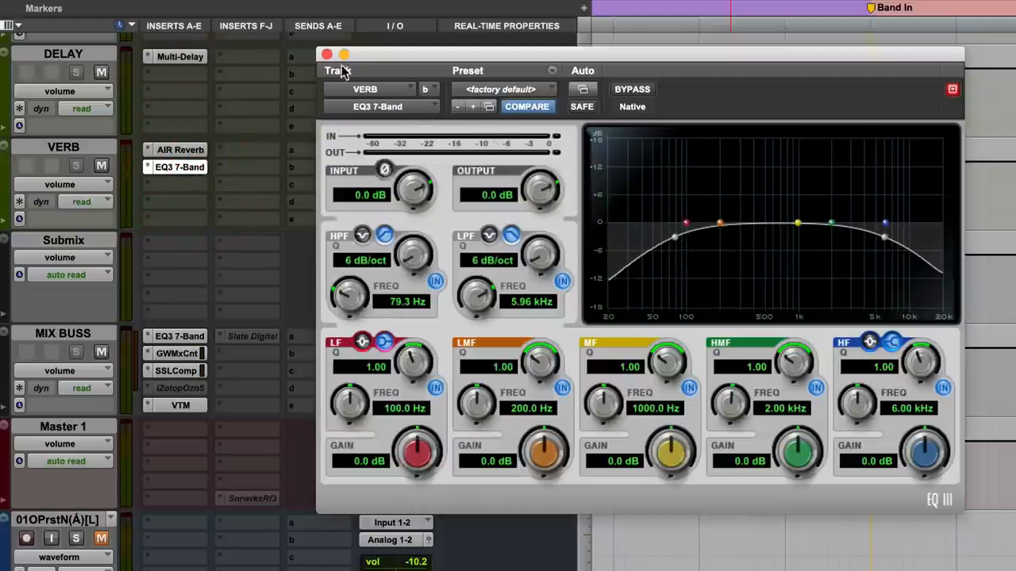
click(326, 54)
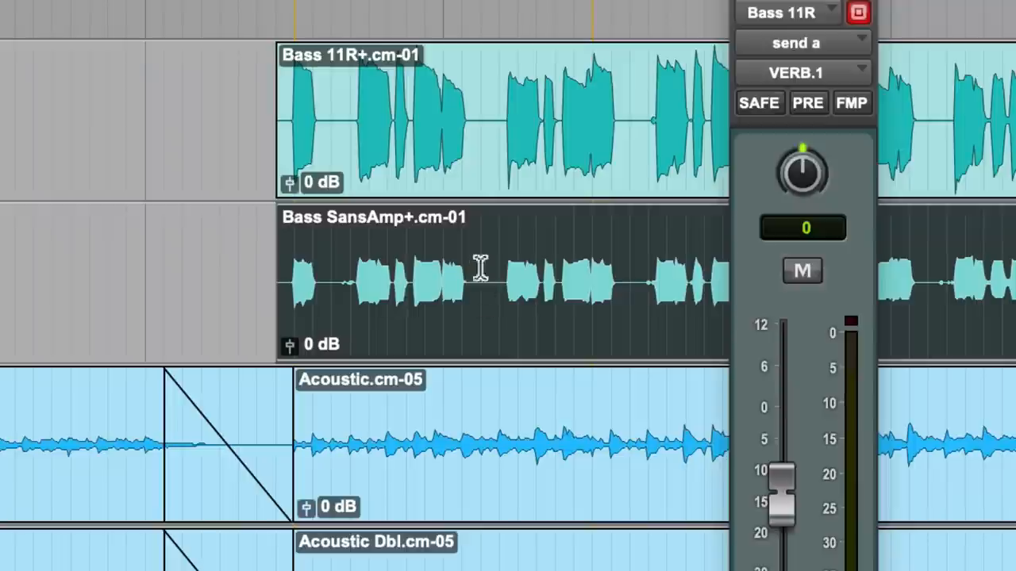
- Mute and unmute the VERB.1 send repeatedly to compare dry and reverbed bass
click(802, 271)
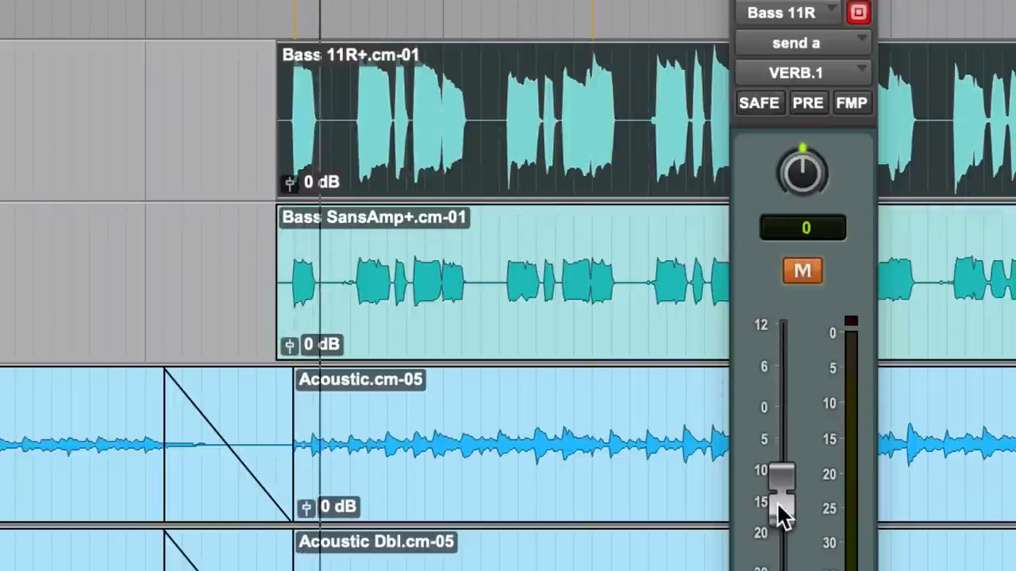
click(802, 272)
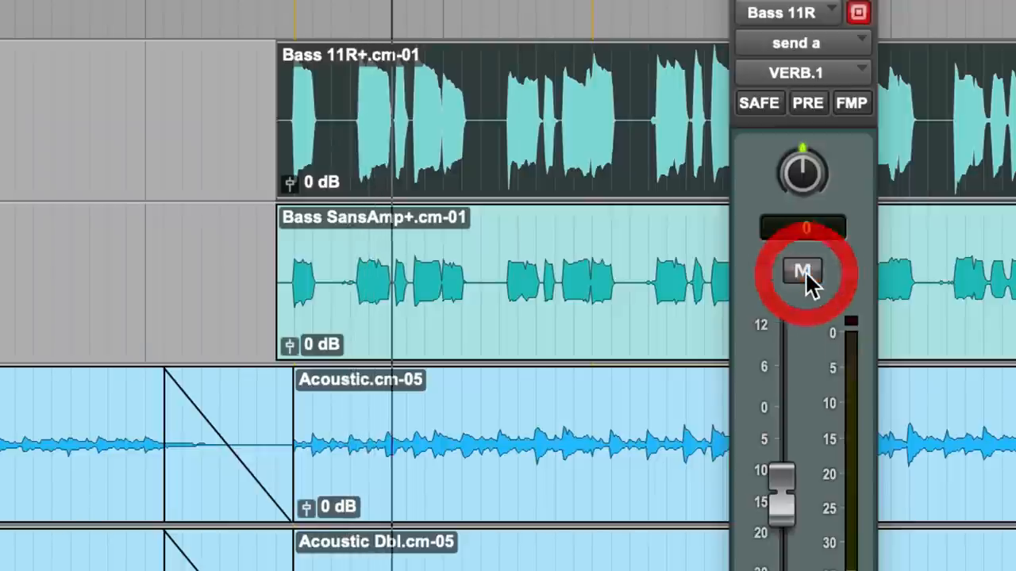
click(802, 271)
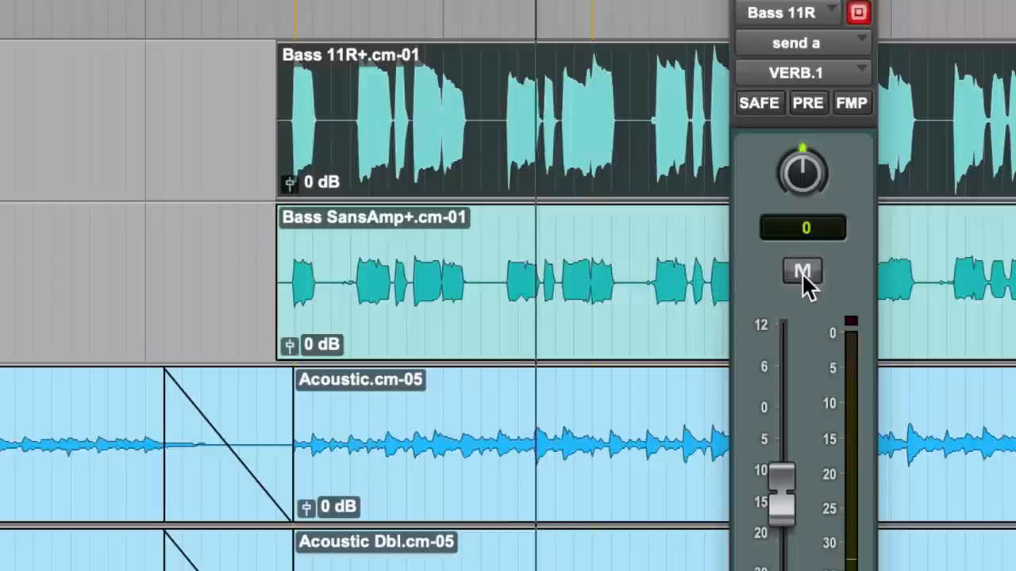
mouse_move(802, 274)
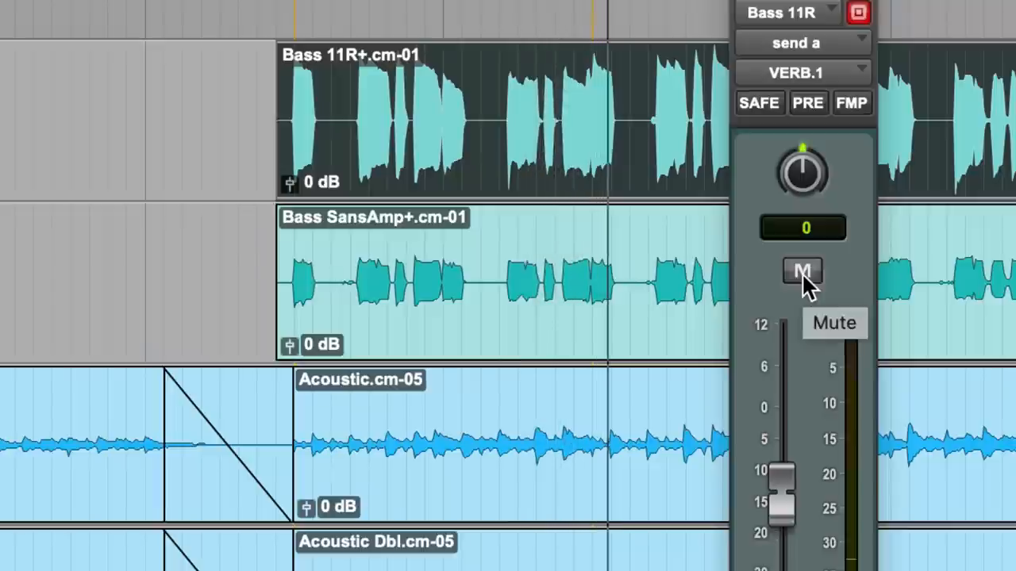
click(802, 272)
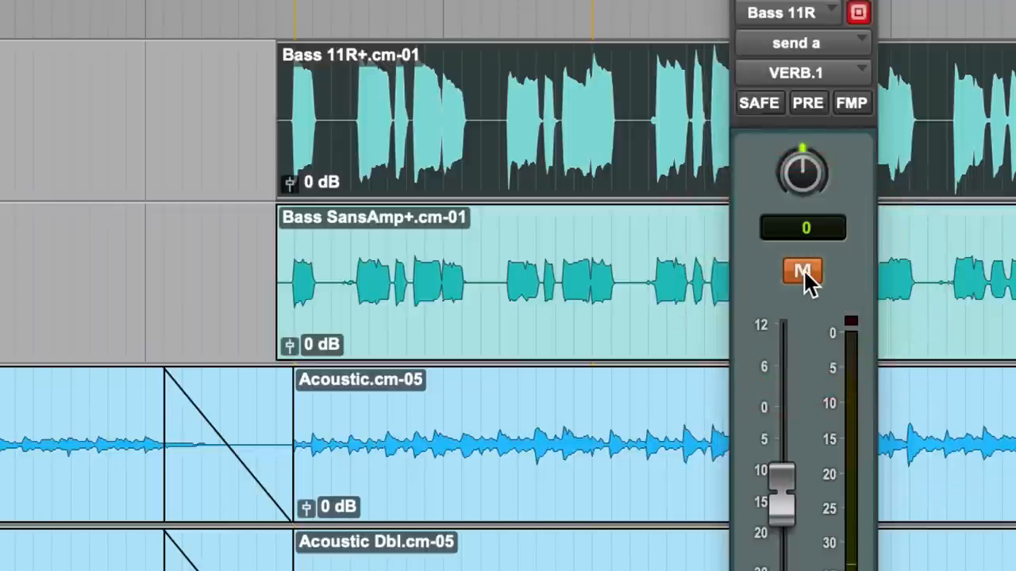
mouse_move(803, 274)
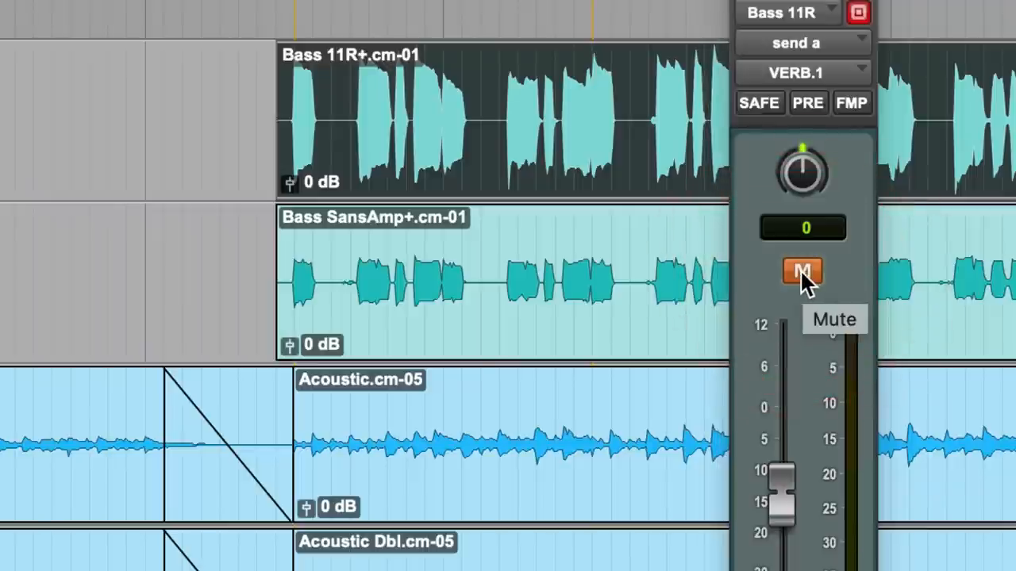
click(802, 272)
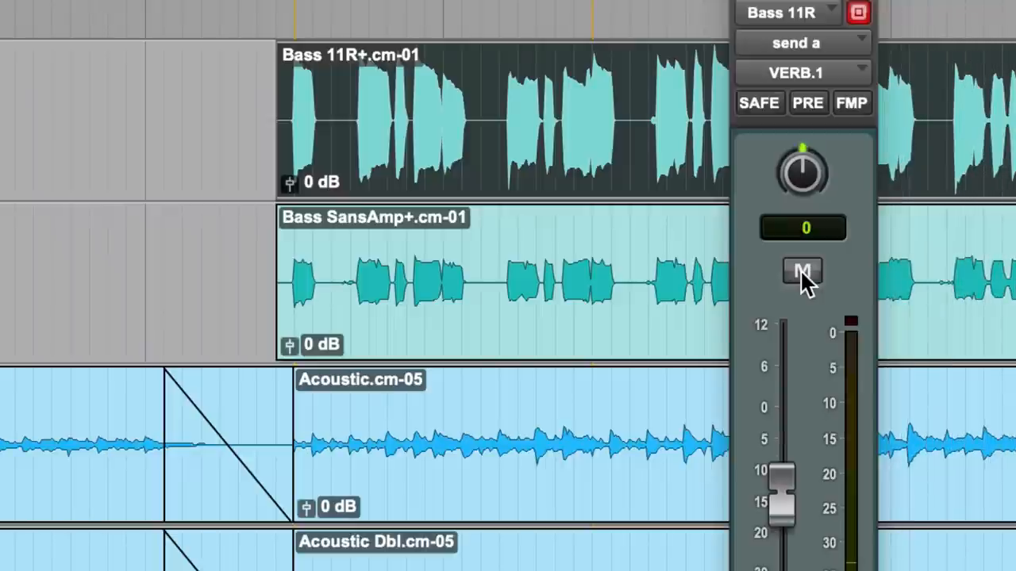
click(803, 272)
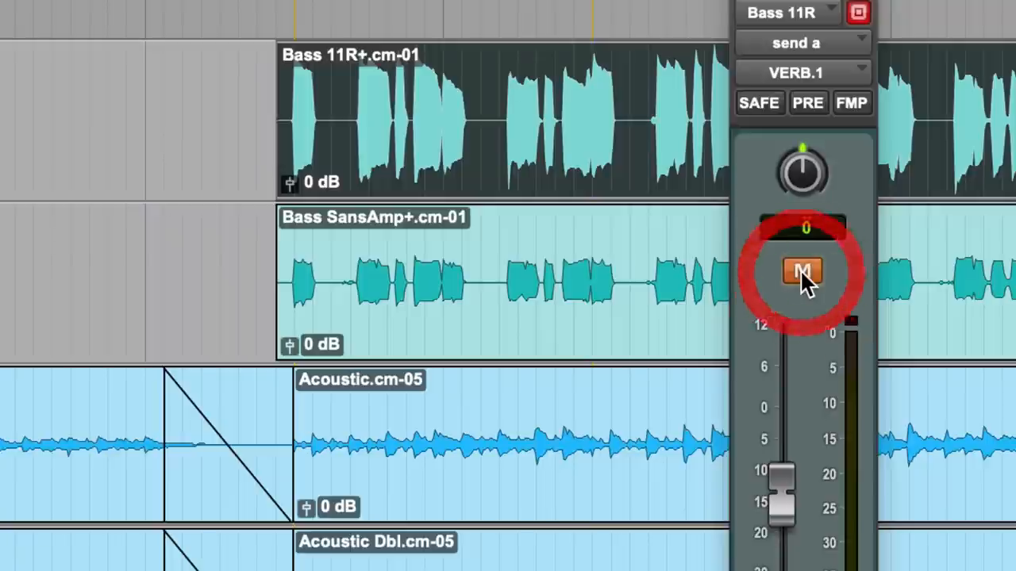
click(802, 272)
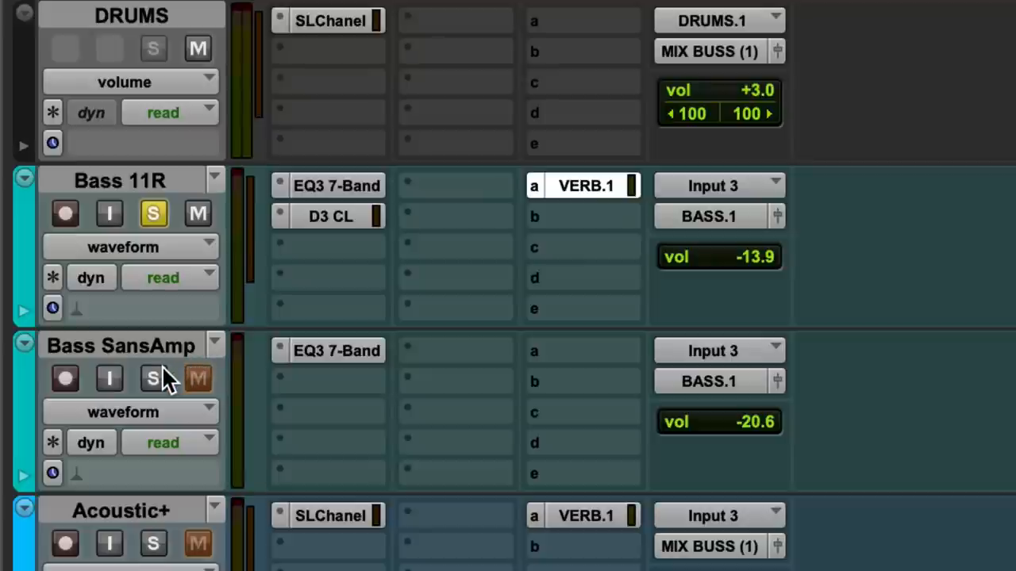
click(152, 378)
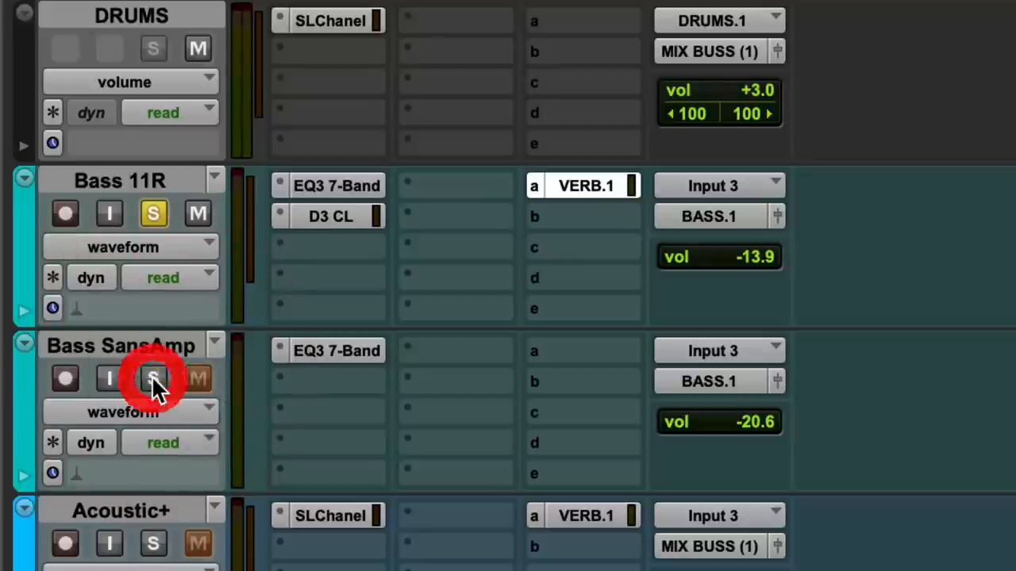
click(153, 379)
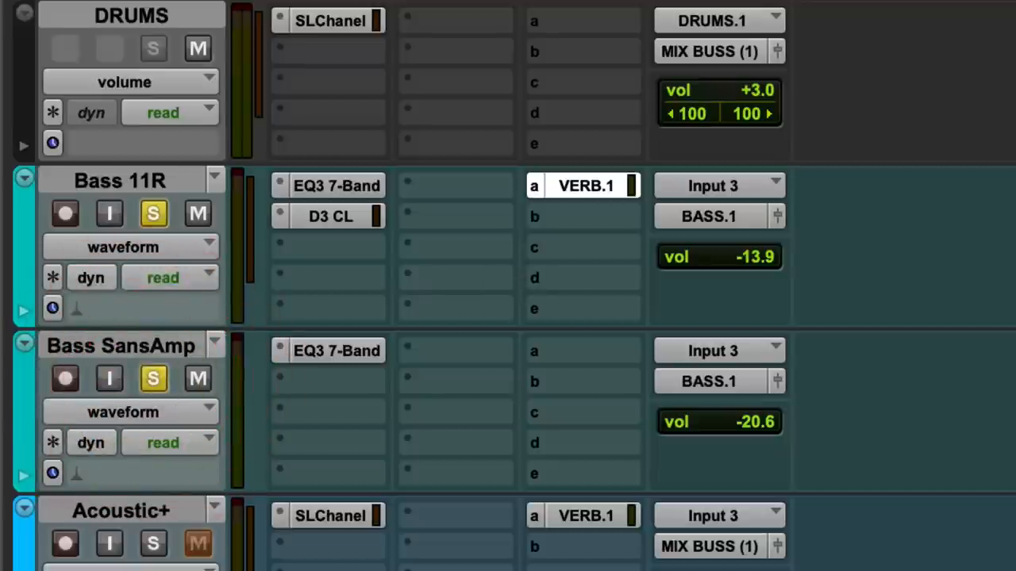
click(336, 350)
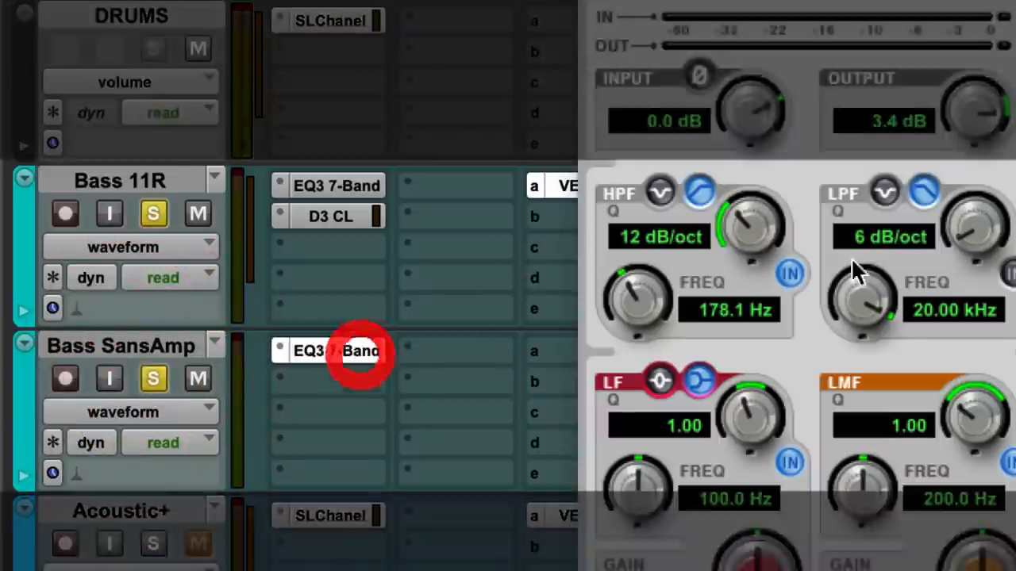
click(337, 350)
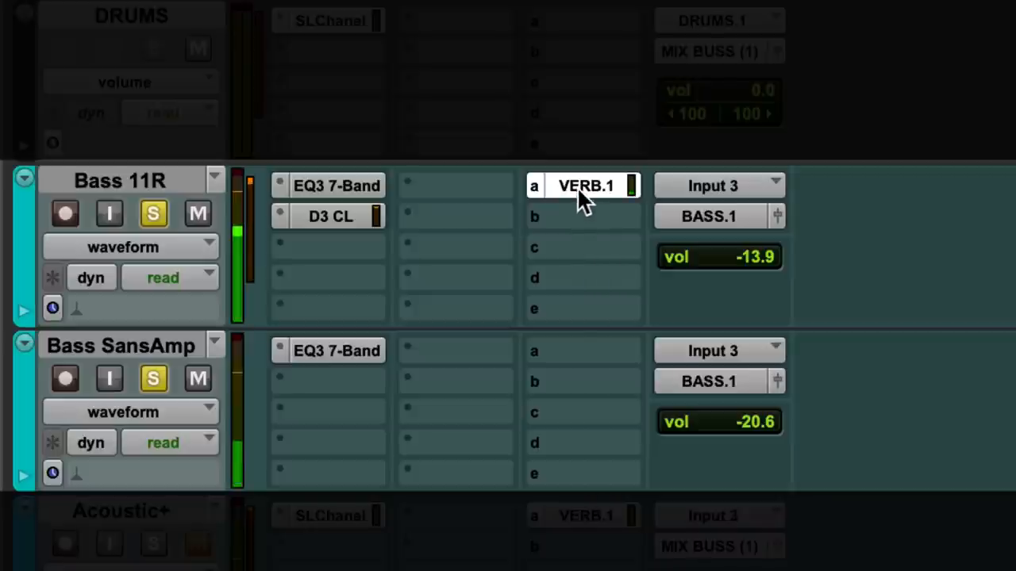
click(153, 379)
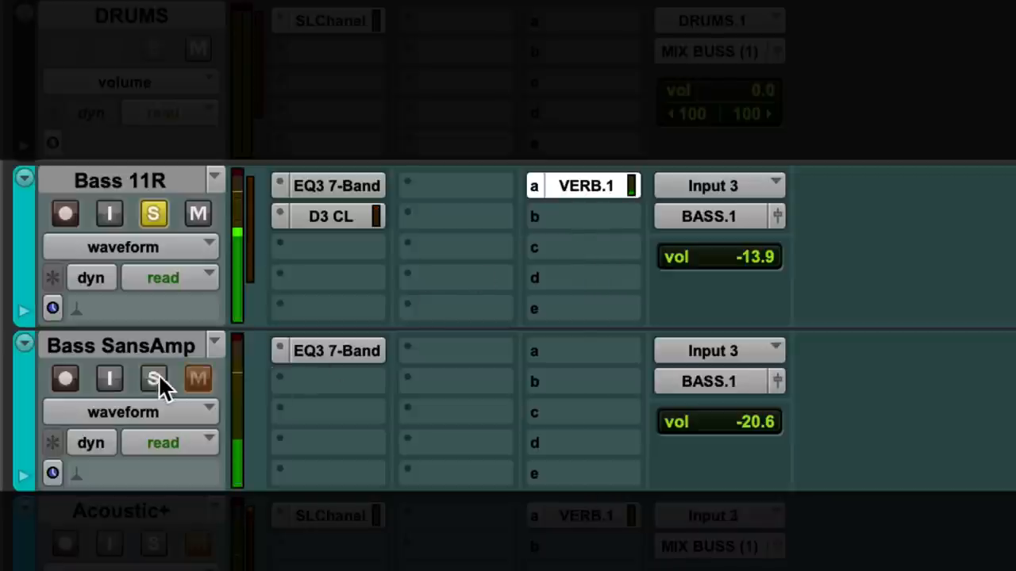